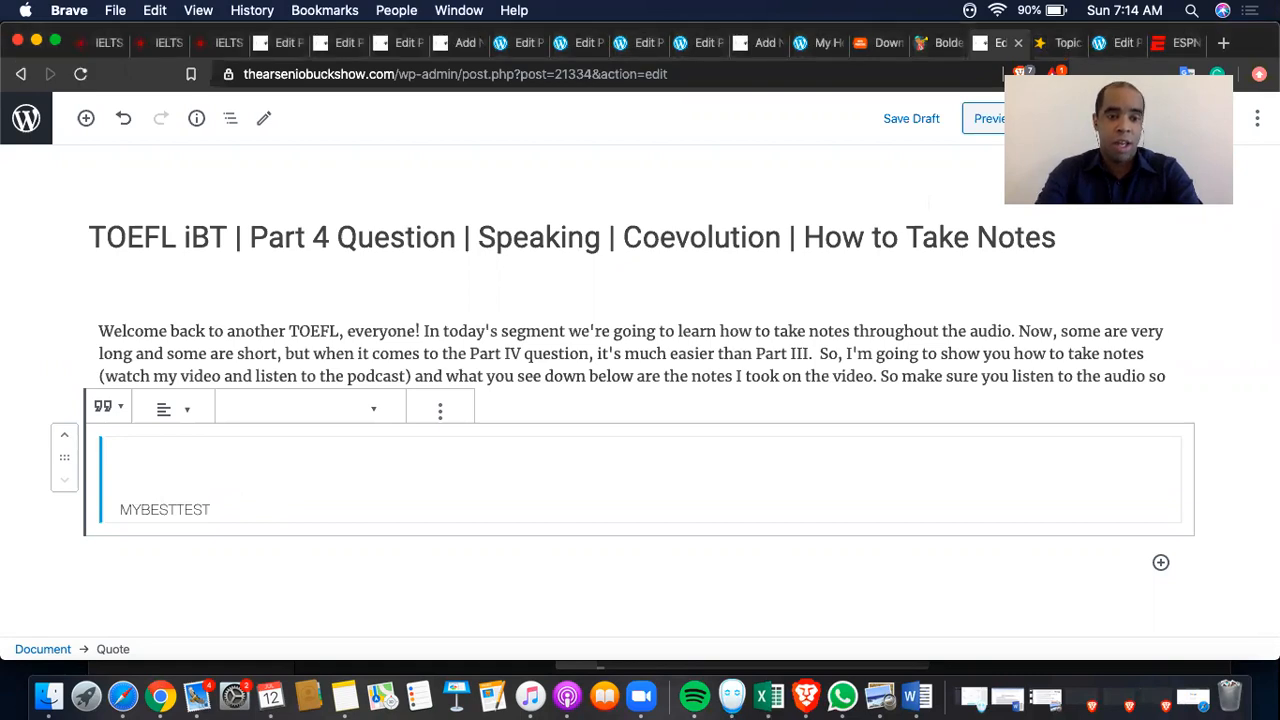
Step: Delete a stray test letter, bring up the coevolution audio, and return to the quote
{"action": "type", "text": "a"}
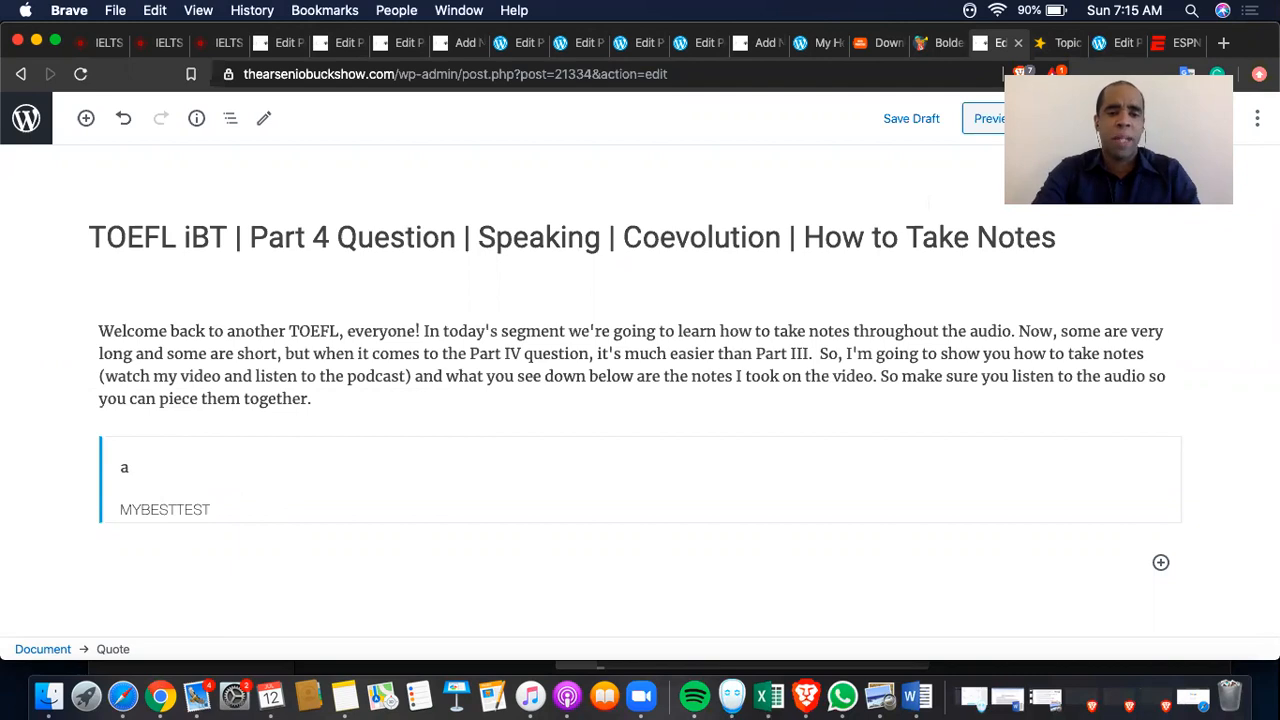
{"action": "key", "text": "Backspace"}
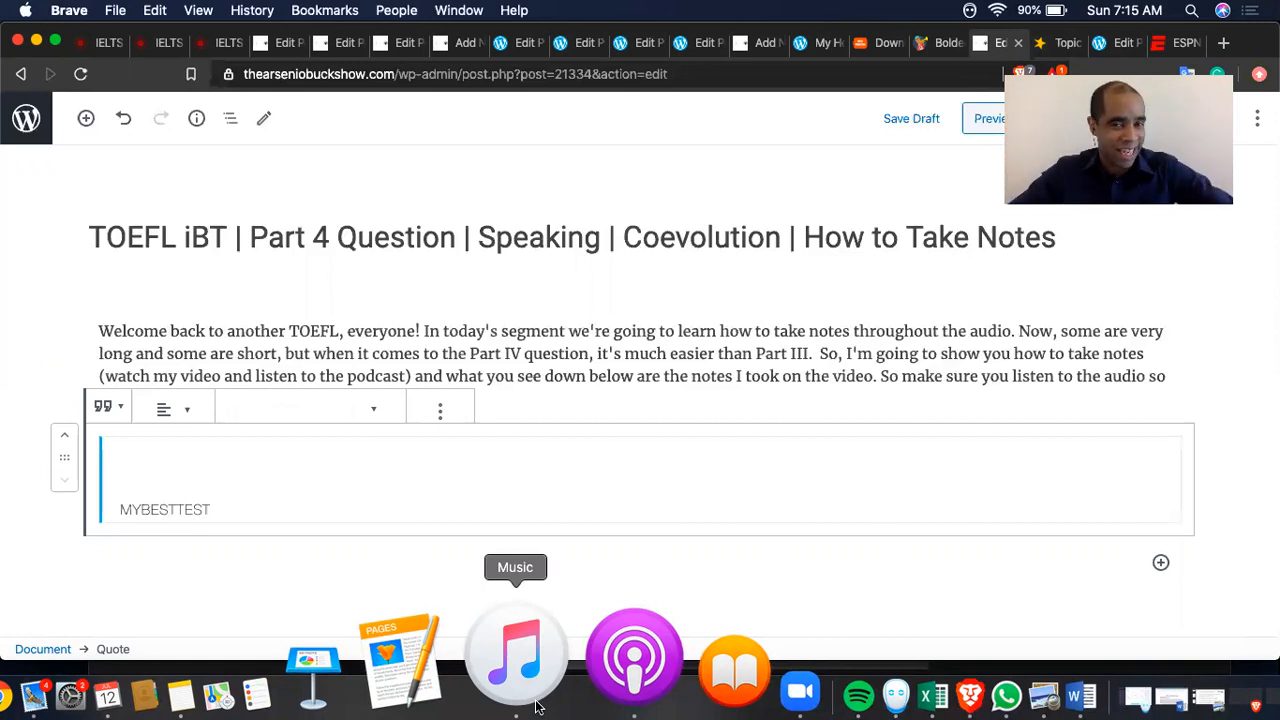
{"action": "left_click", "coordinate": [516, 655]}
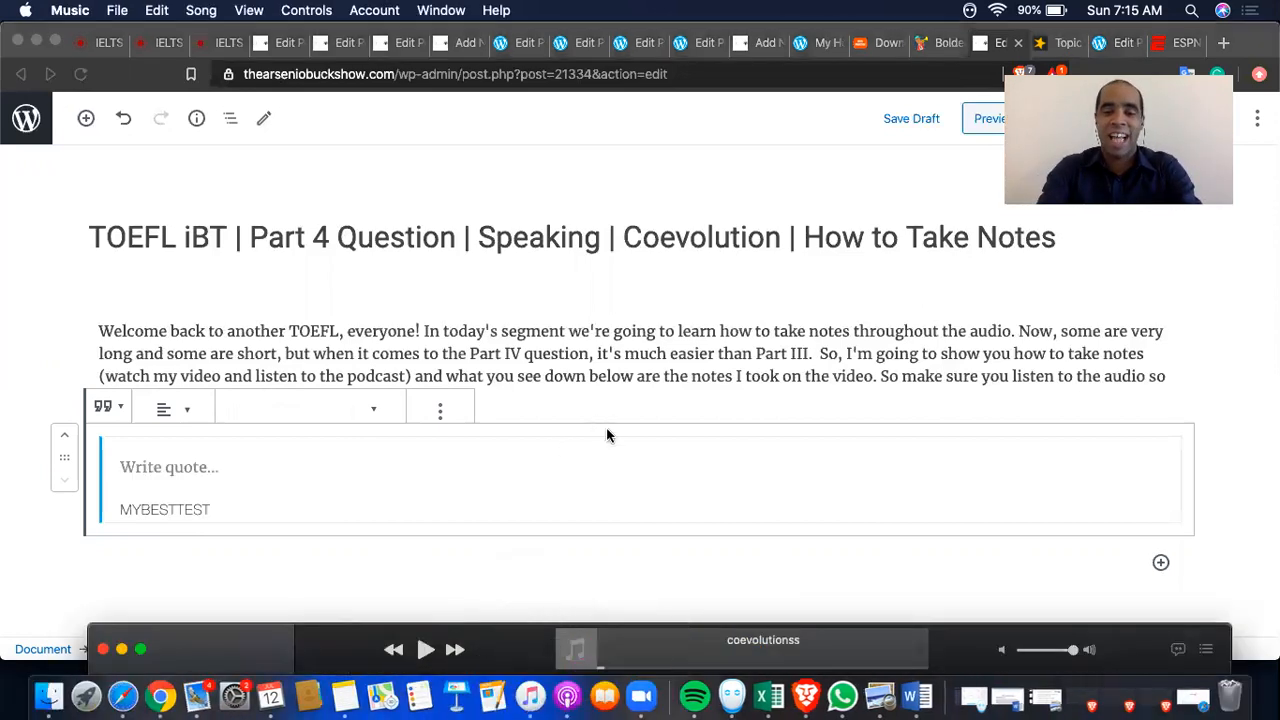
{"action": "left_click", "coordinate": [425, 649]}
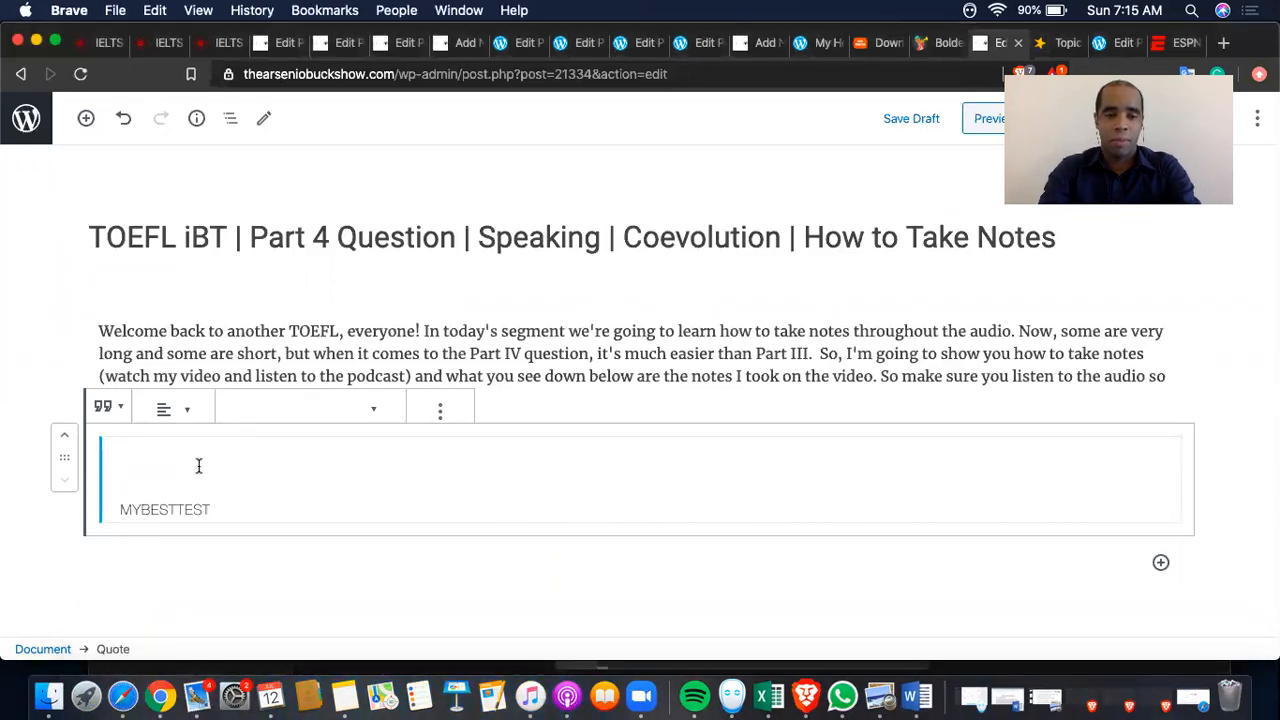
Step: Note 'two species affect each other', extreme mutualism, flowers/hummingbirds have evolved, and nectar
{"action": "type", "text": "two species"}
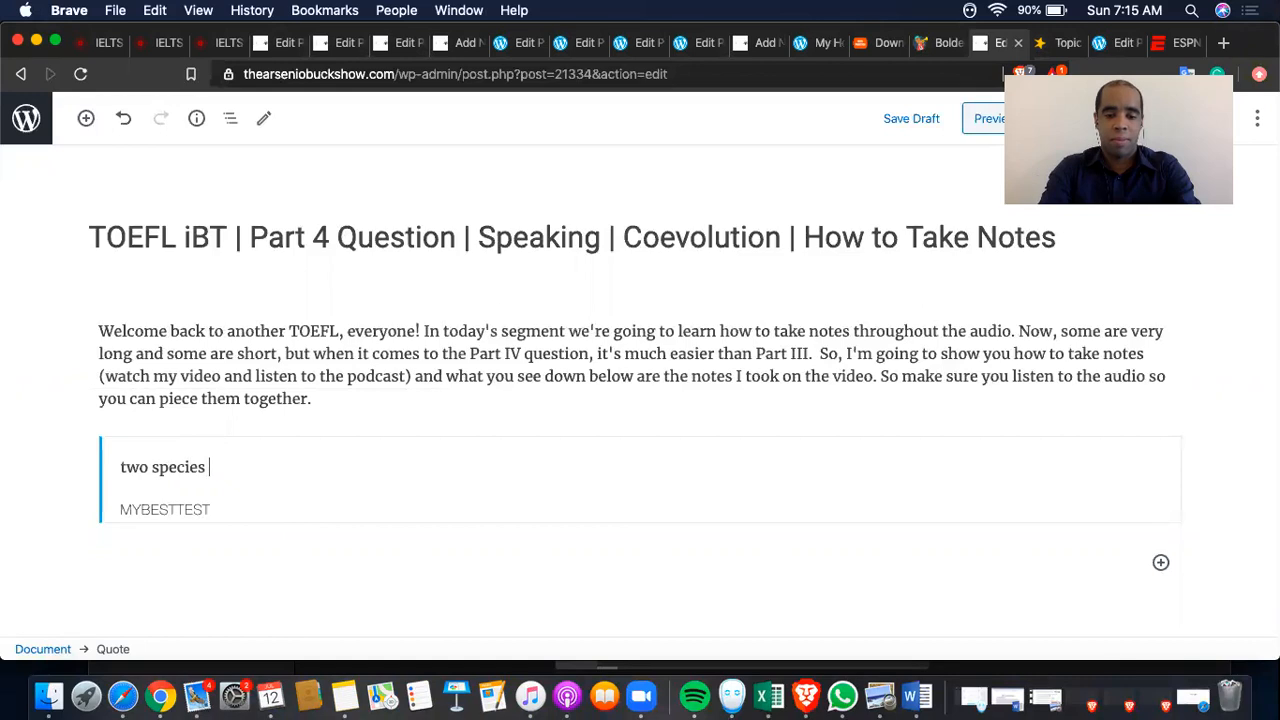
{"action": "type", "text": "affect each other"}
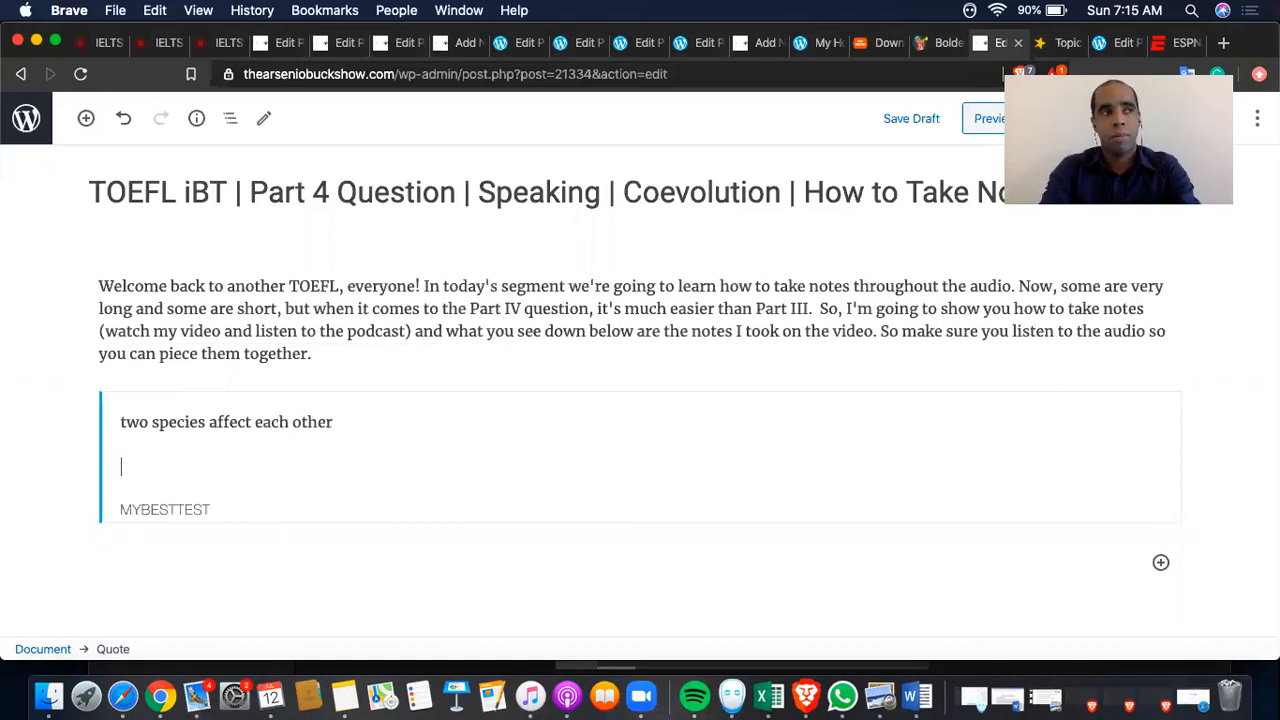
{"action": "type", "text": "extreme example of mut"}
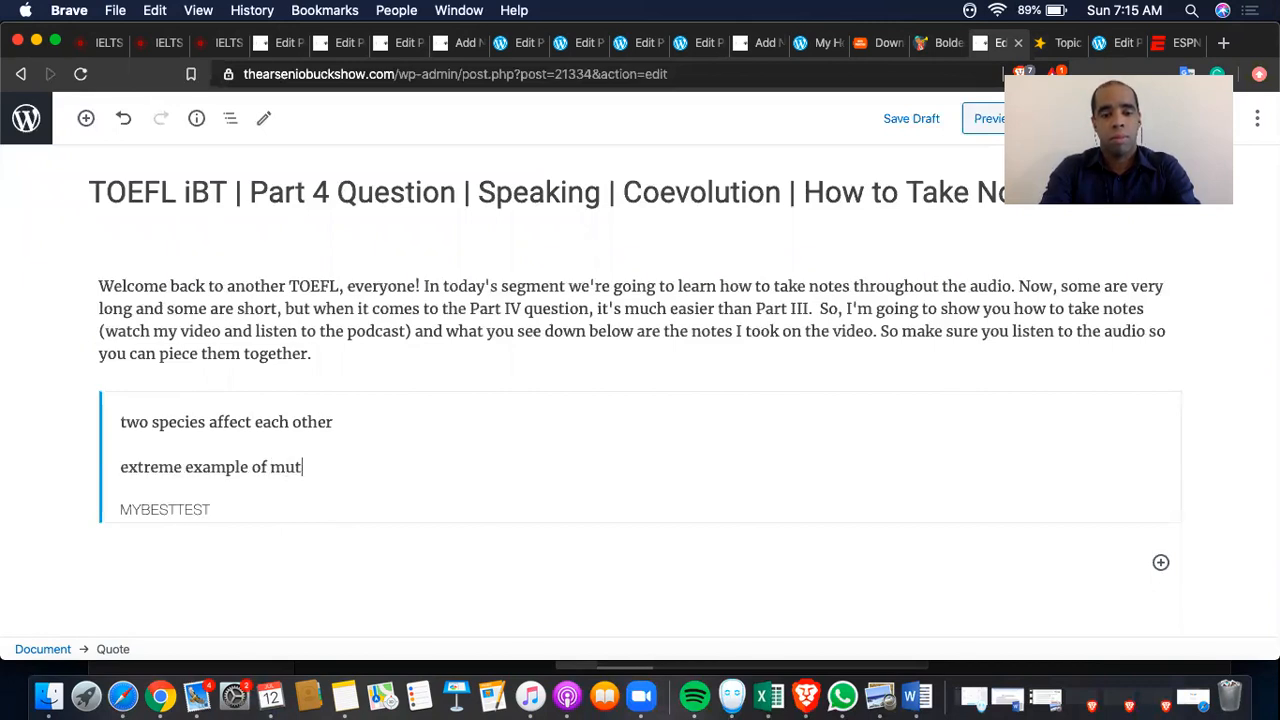
{"action": "type", "text": "ualism"}
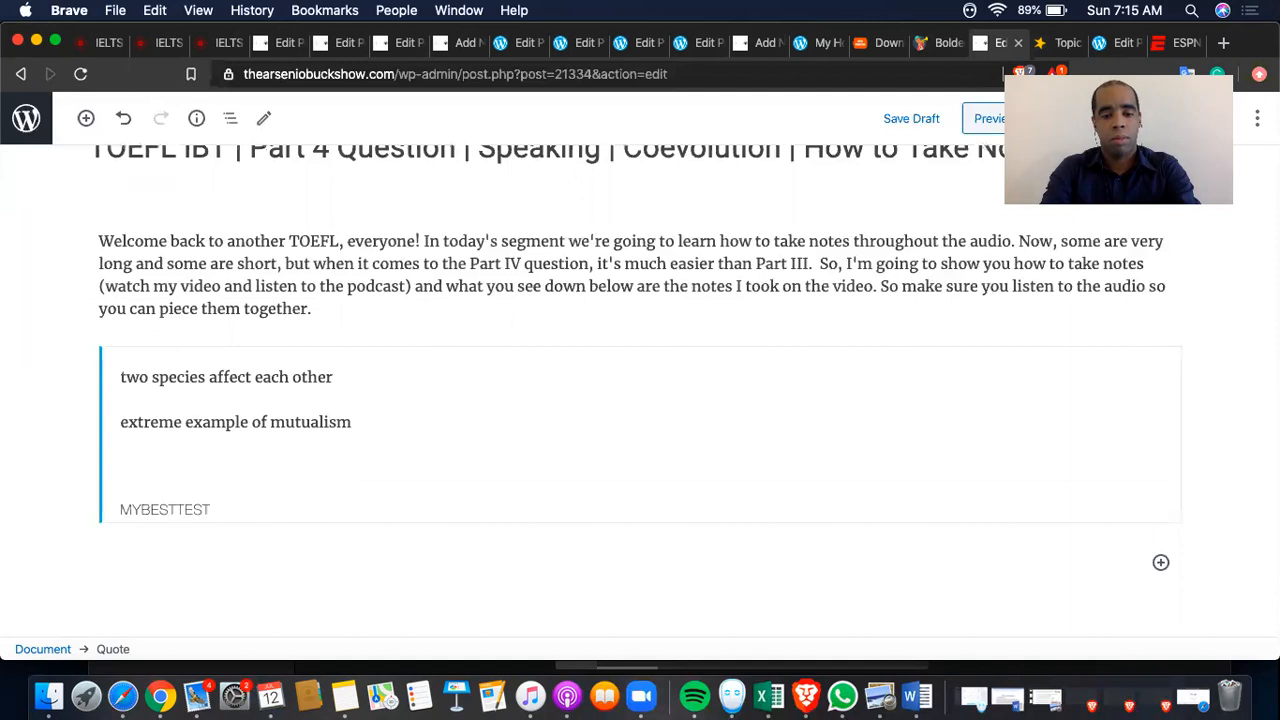
{"action": "type", "text": "flowers/hu"}
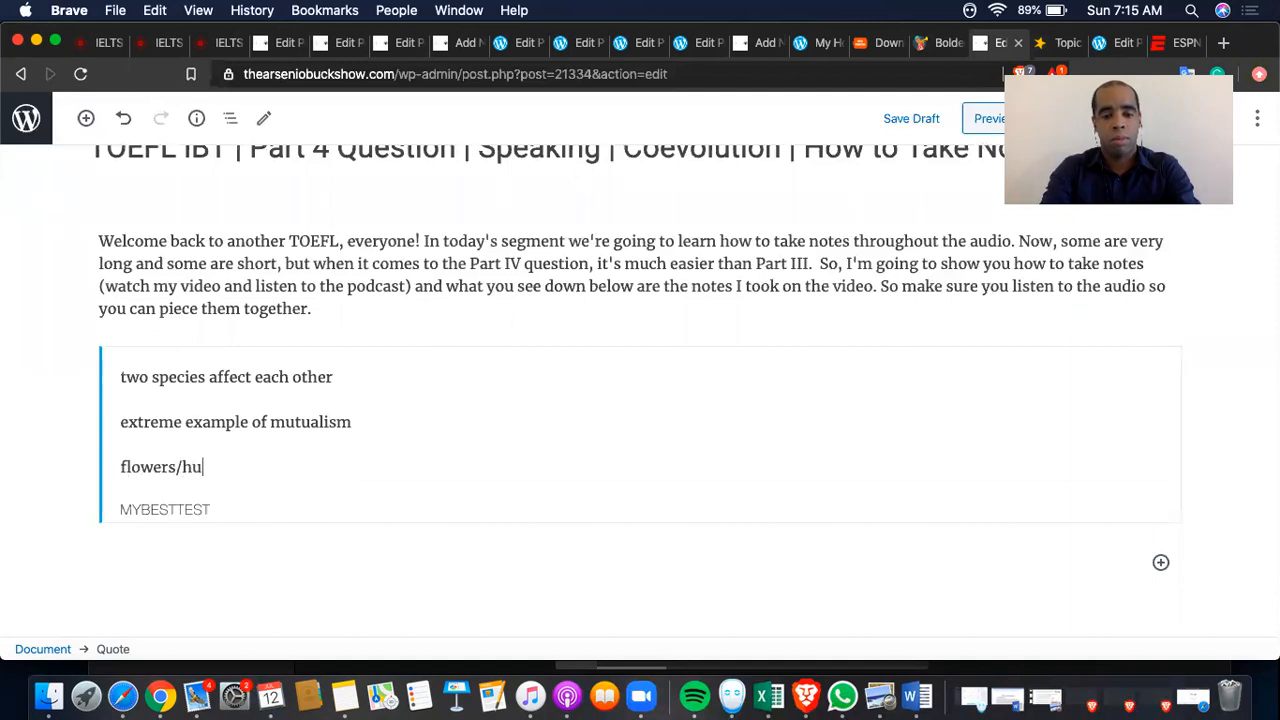
{"action": "type", "text": "mming"}
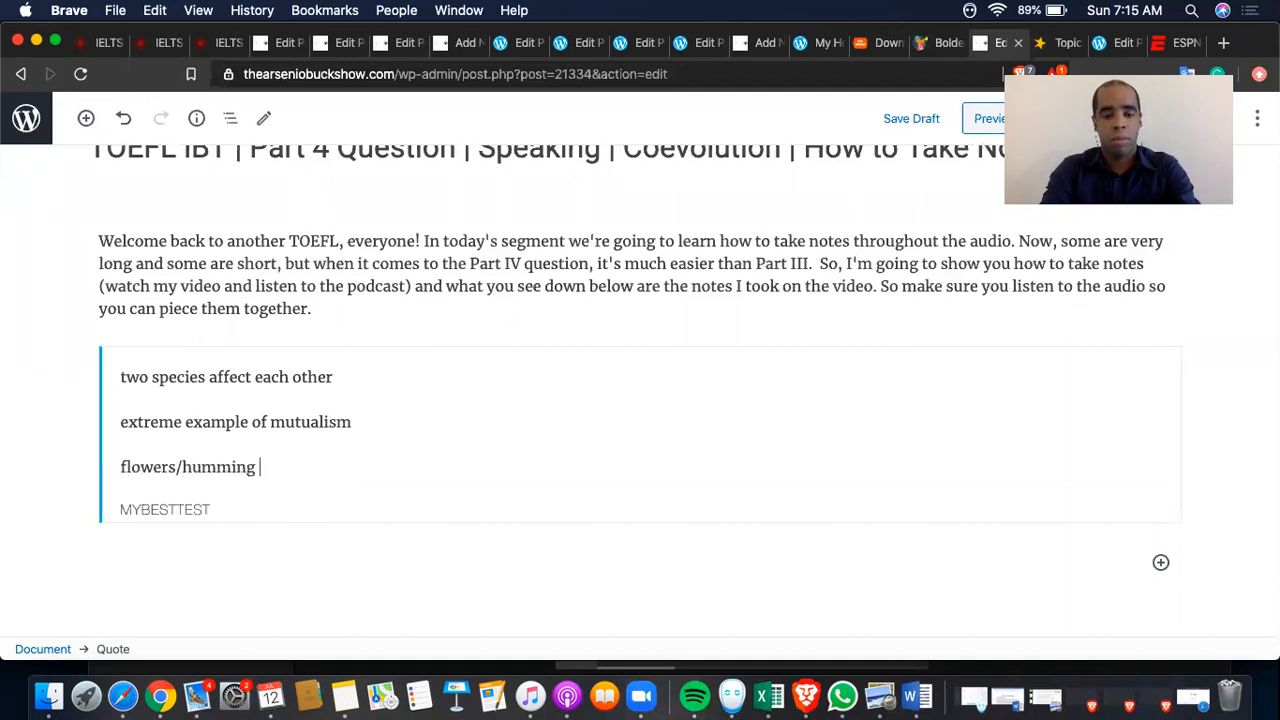
{"action": "type", "text": "birds have evolved"}
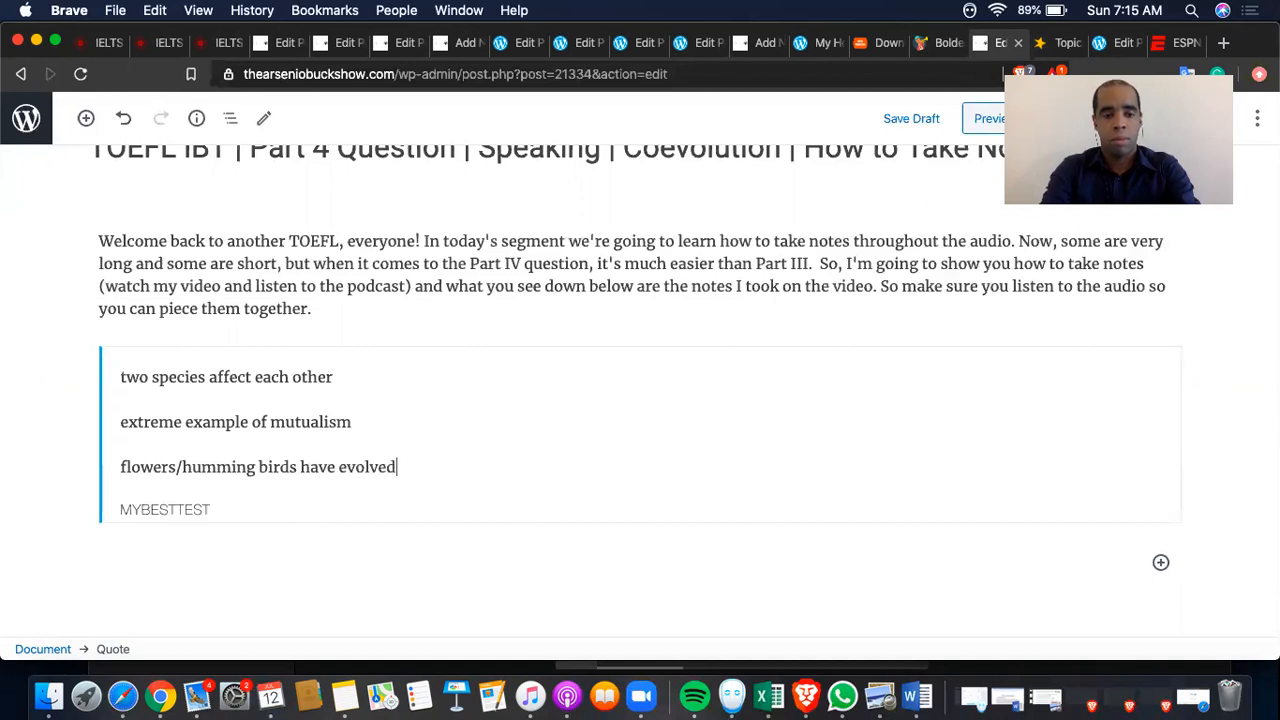
{"action": "type", "text": "nectar"}
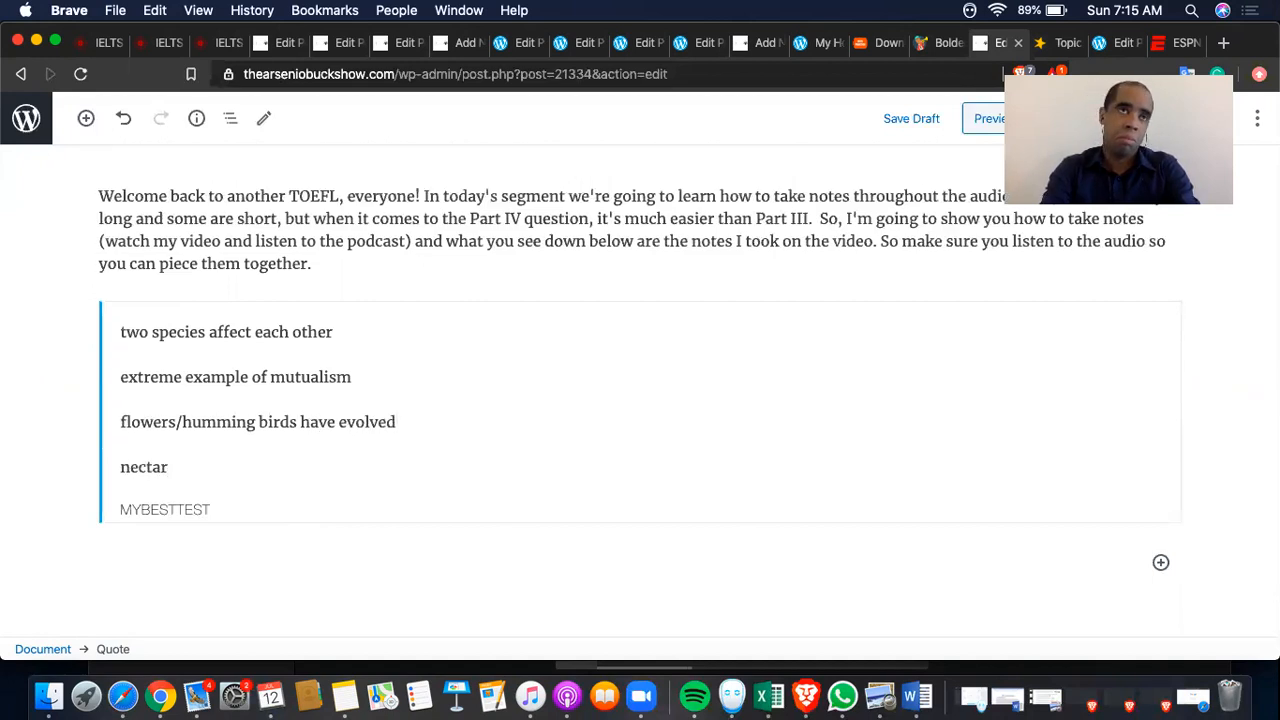
Step: Add flower traits: color suite, perfect size, high nectar volume, energy requirements, blooming time
{"action": "type", "text": "color suited to vision"}
{"action": "type", "text": "shap"}
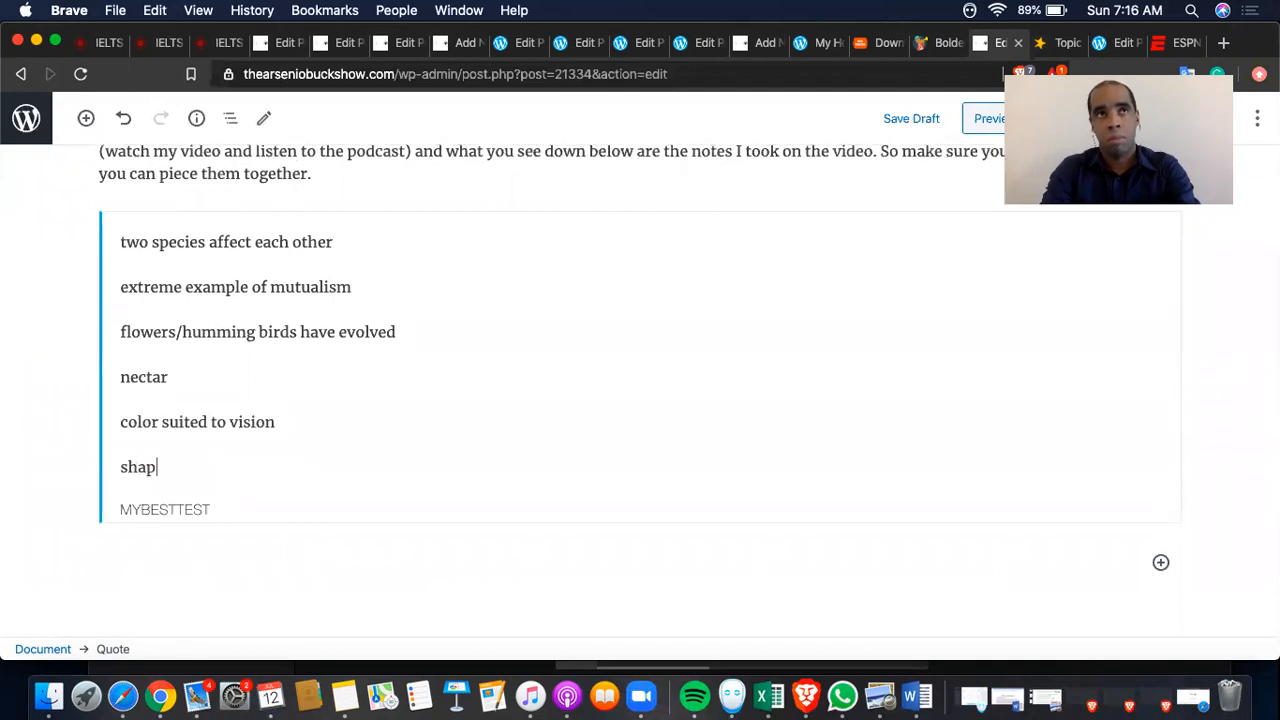
{"action": "type", "text": "e perfect size"}
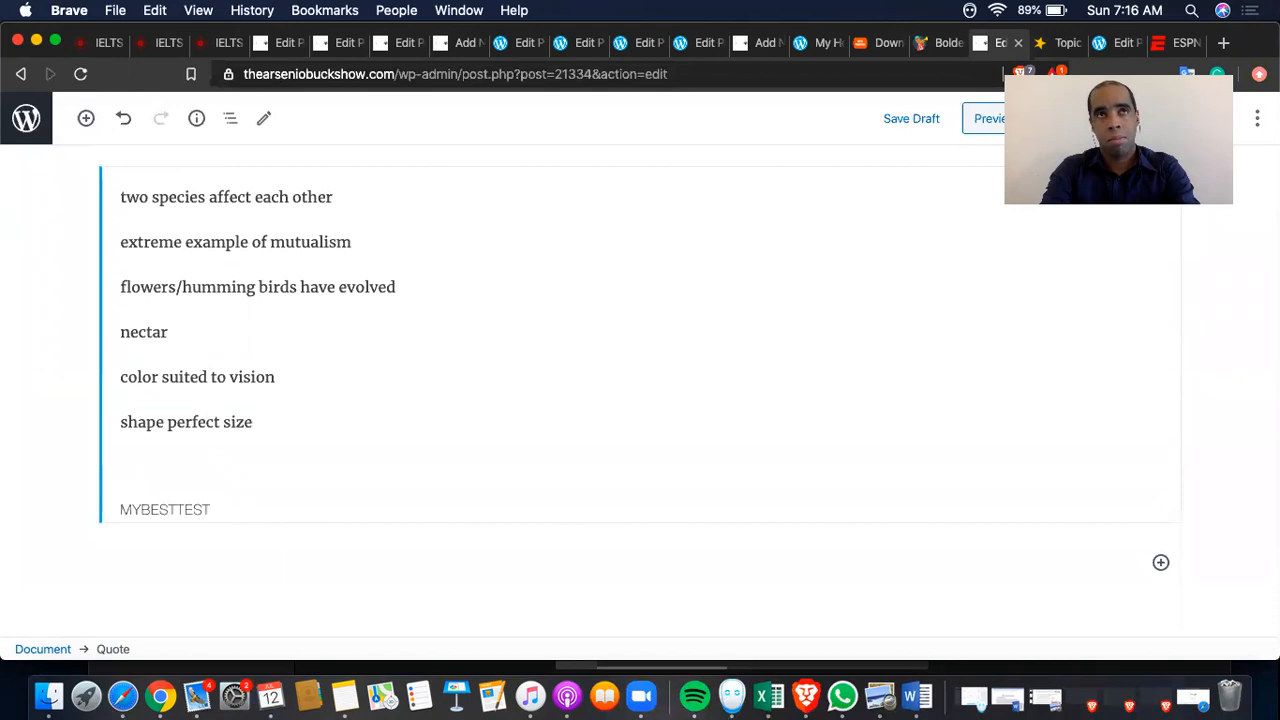
{"action": "type", "text": "high volum"}
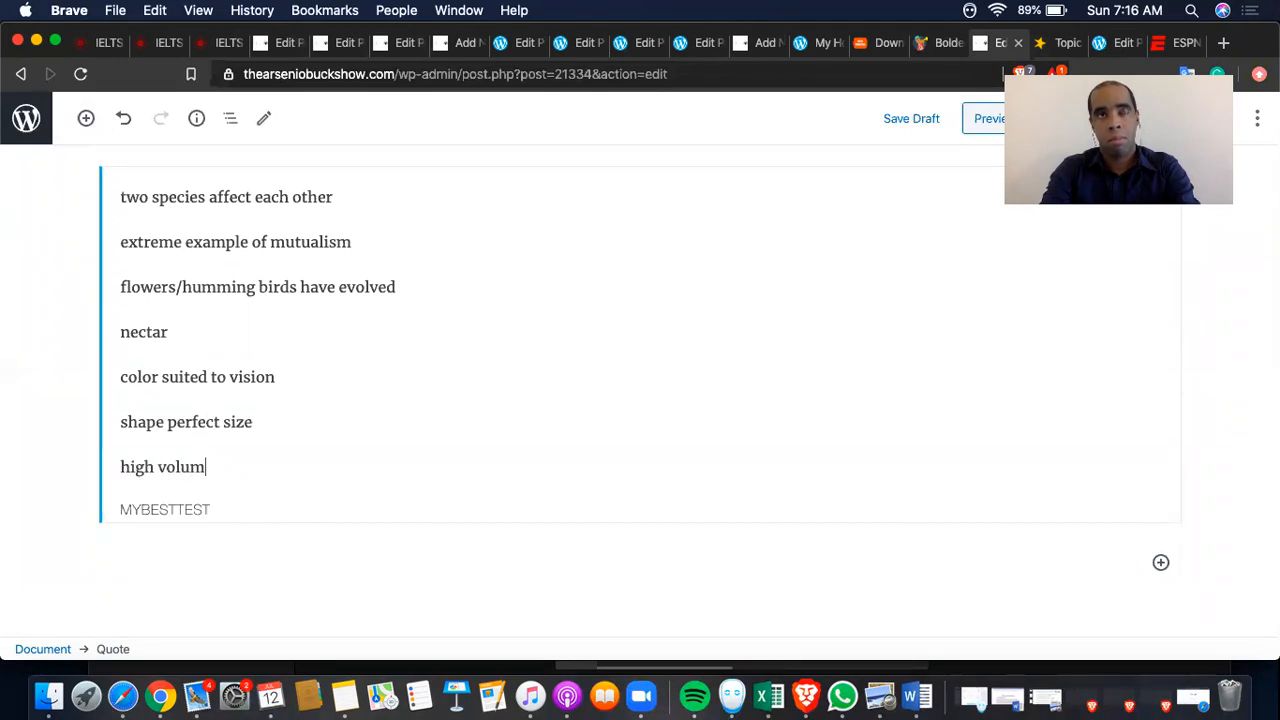
{"action": "type", "text": "e of nectar"}
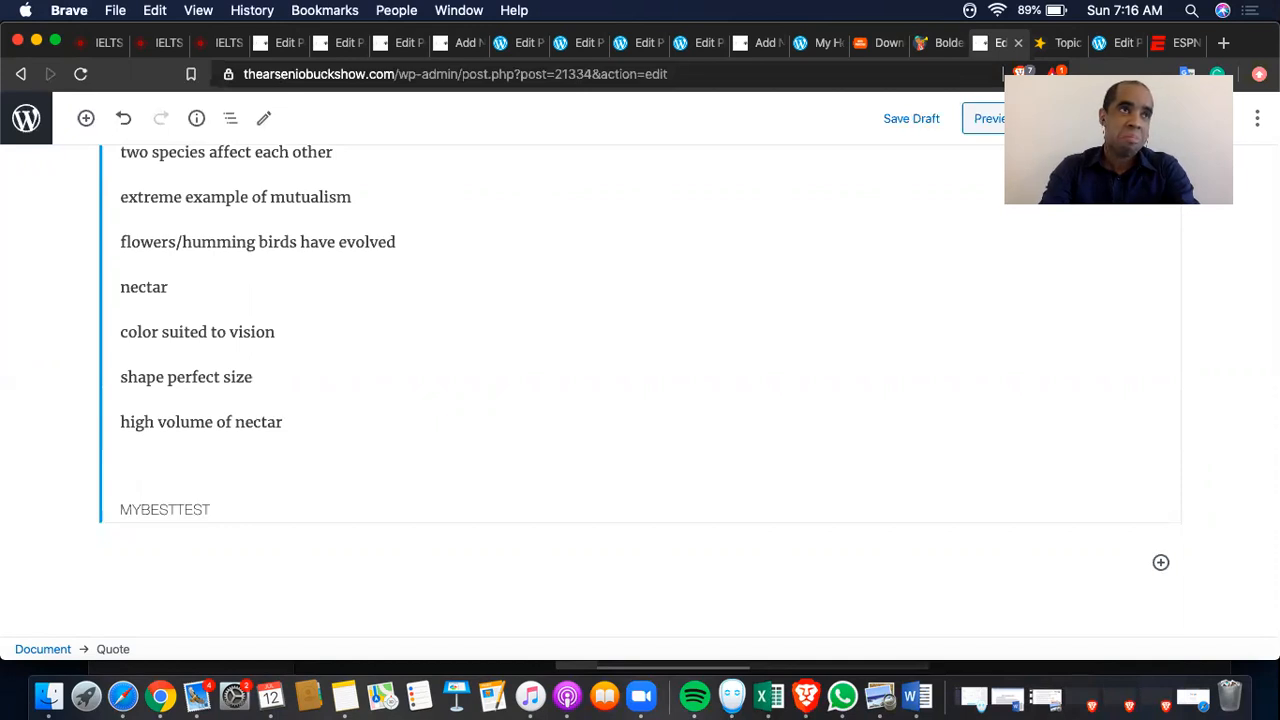
{"action": "type", "text": "meets en"}
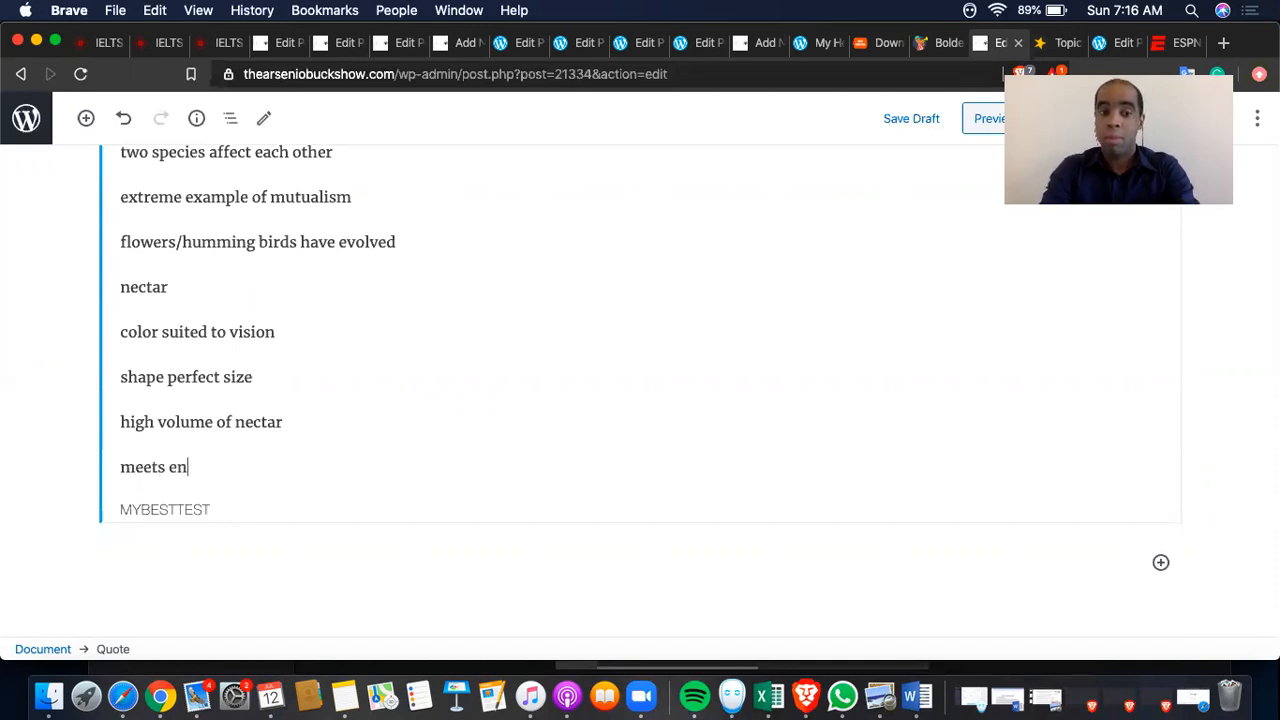
{"action": "type", "text": "ergy requirements"}
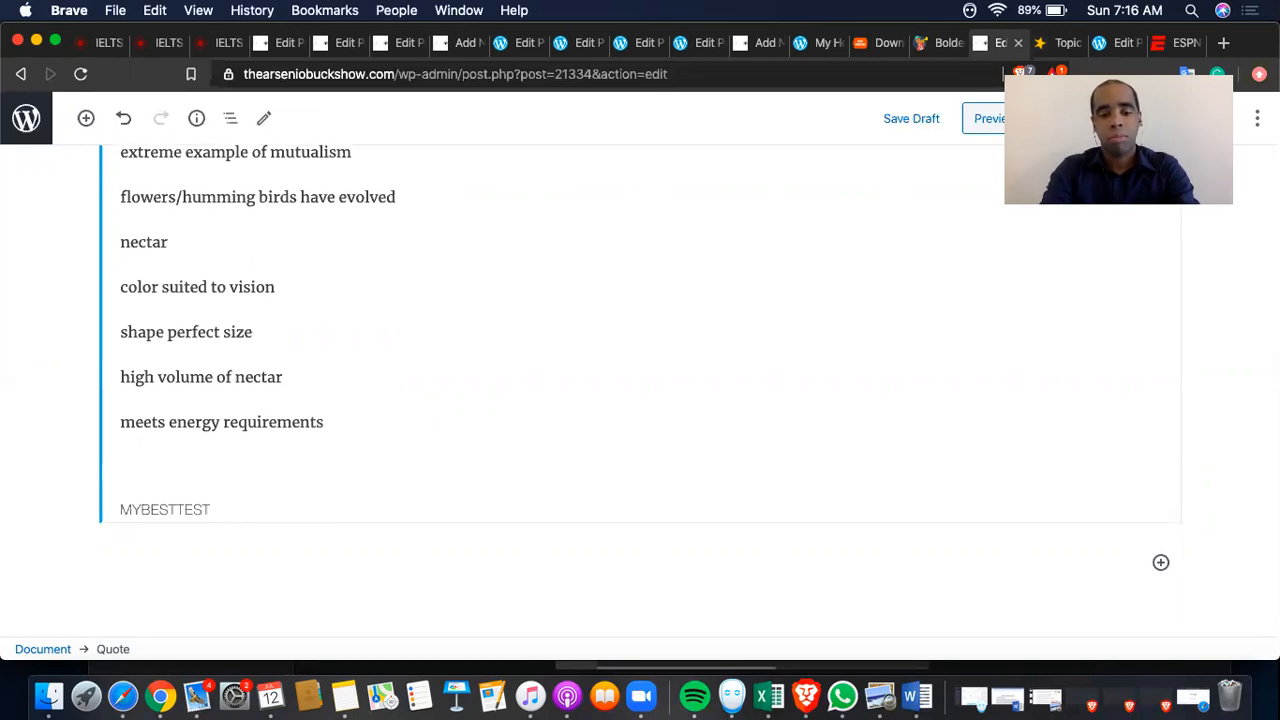
{"action": "type", "text": "blooming time"}
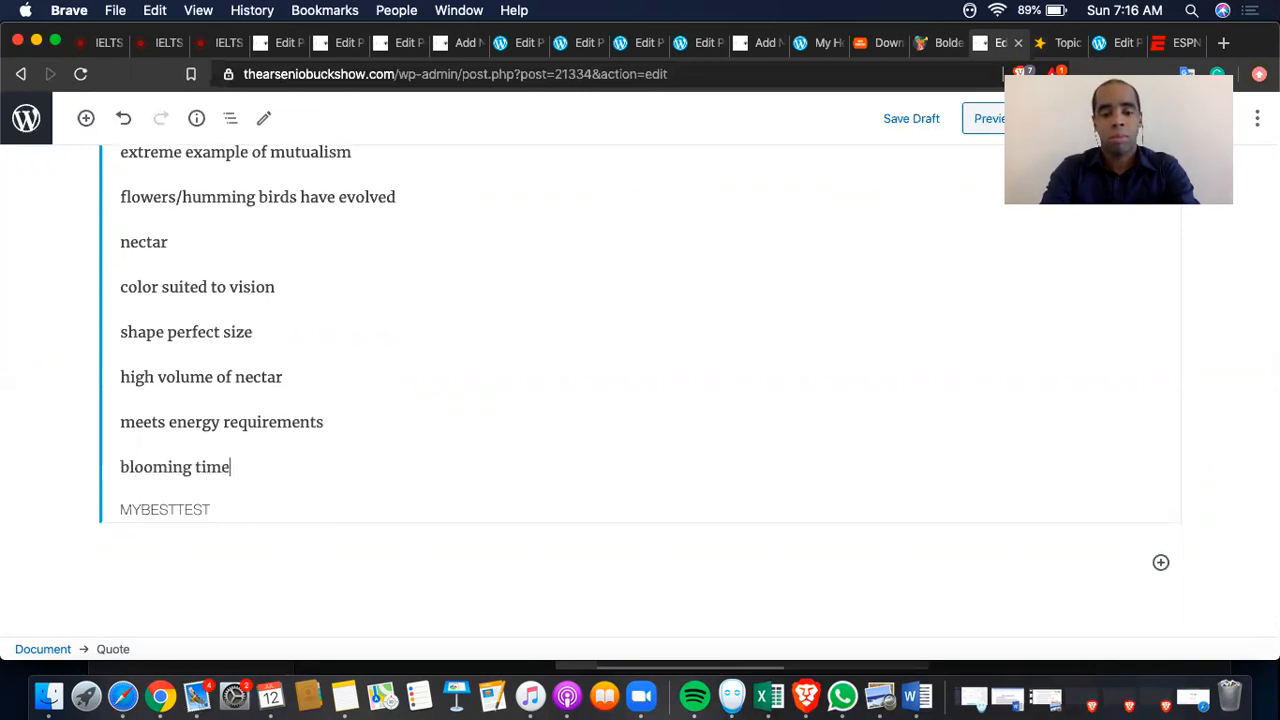
{"action": "type", "text": "- breeding s"}
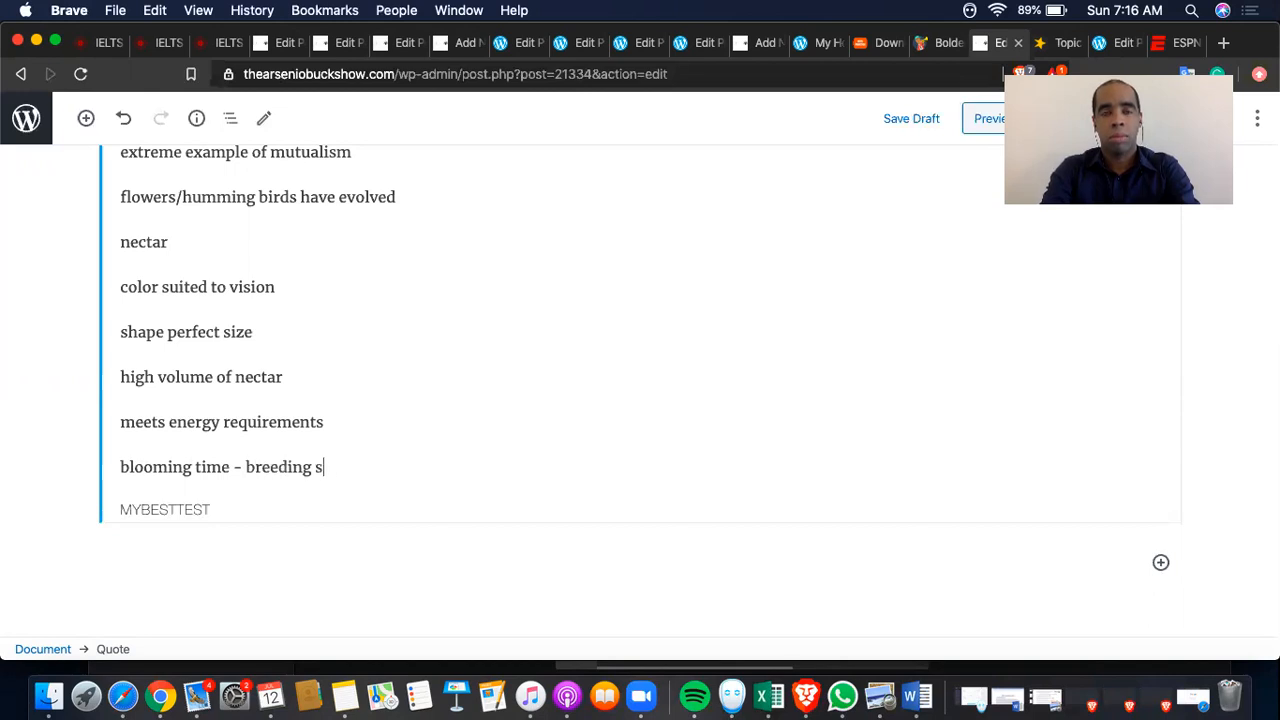
{"action": "type", "text": "eason co"}
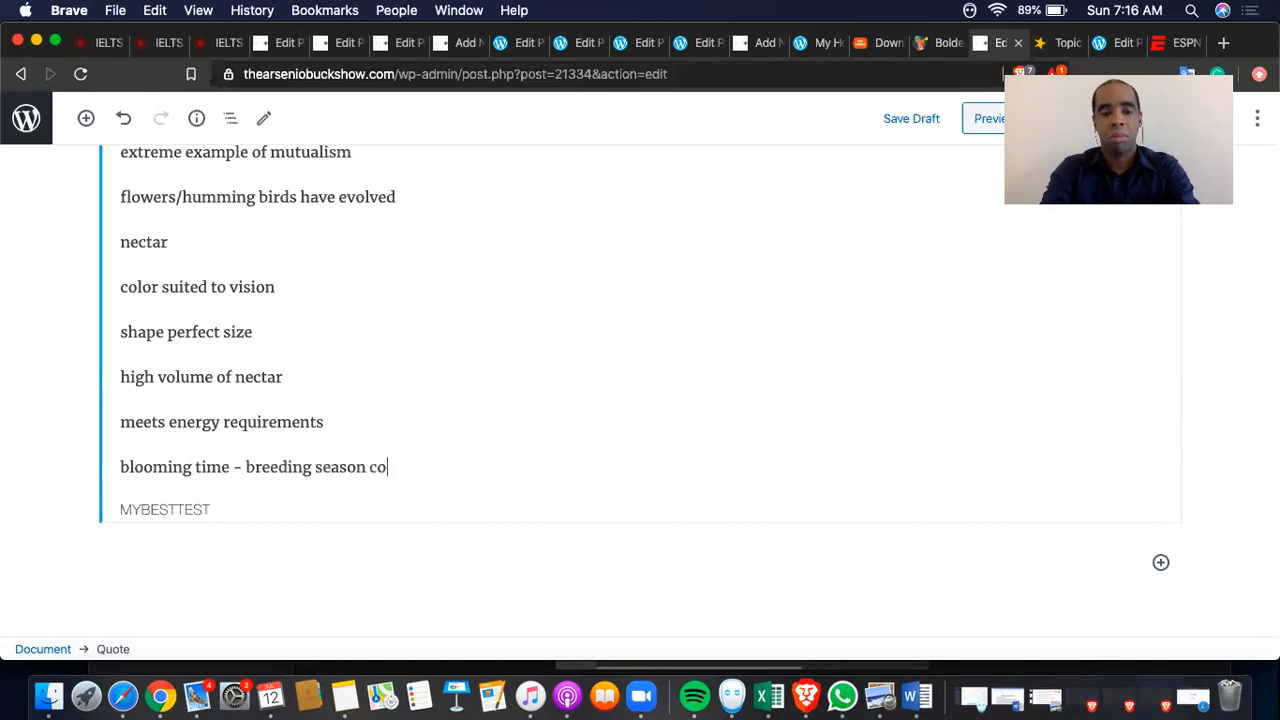
{"action": "type", "text": "incides"}
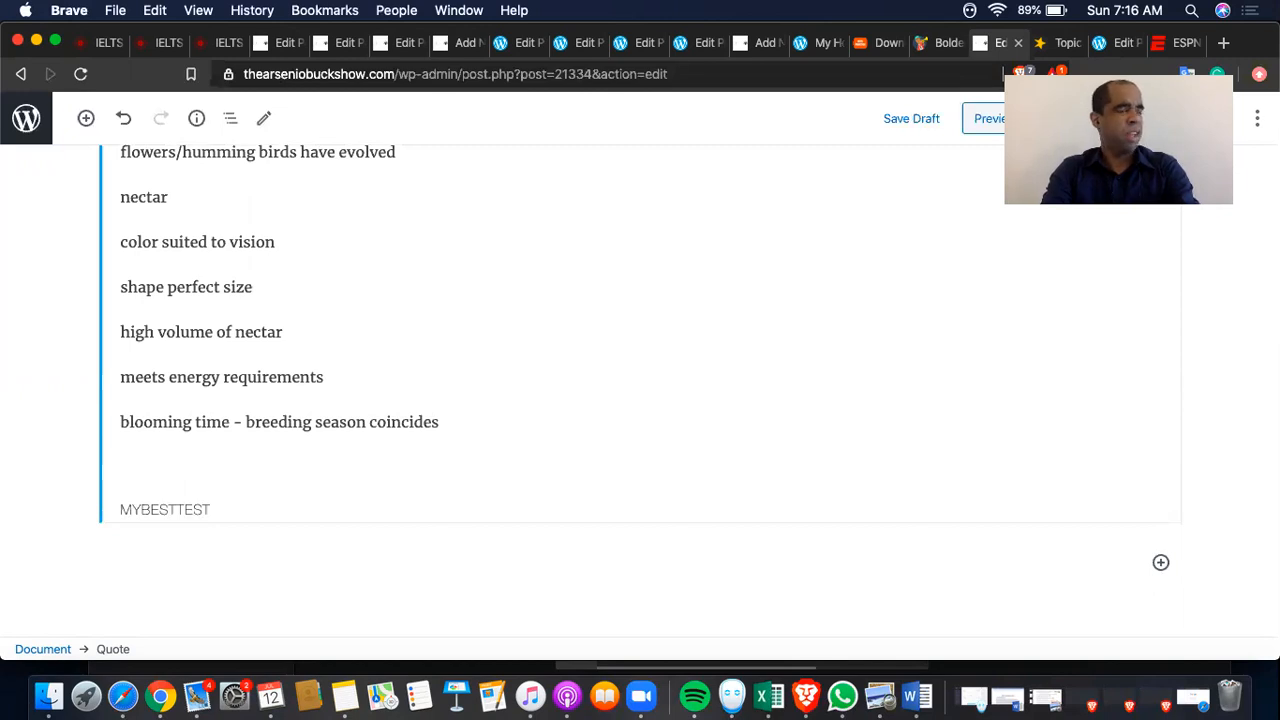
Step: Add the ants and trees example, ending 'two species rely on one another for survival'
{"action": "type", "text": "ants and tree"}
{"action": "type", "text": "trees have"}
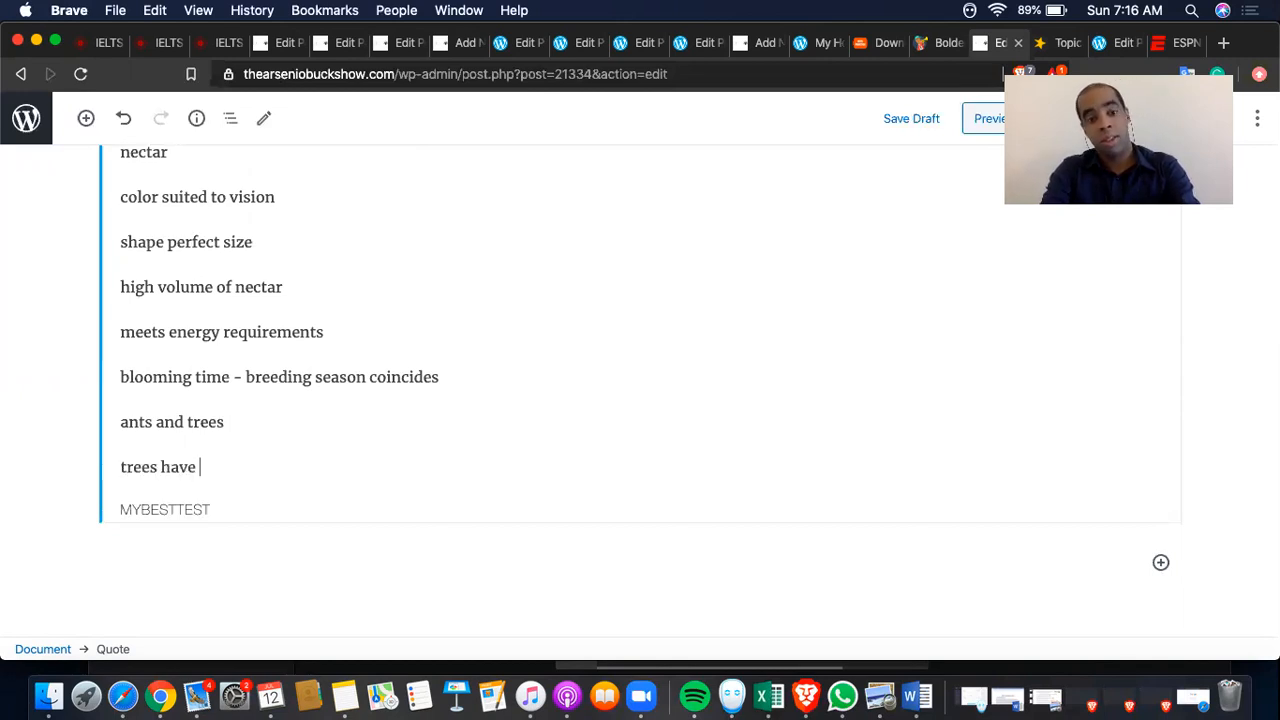
{"action": "type", "text": "something that ants live in / substance in food"}
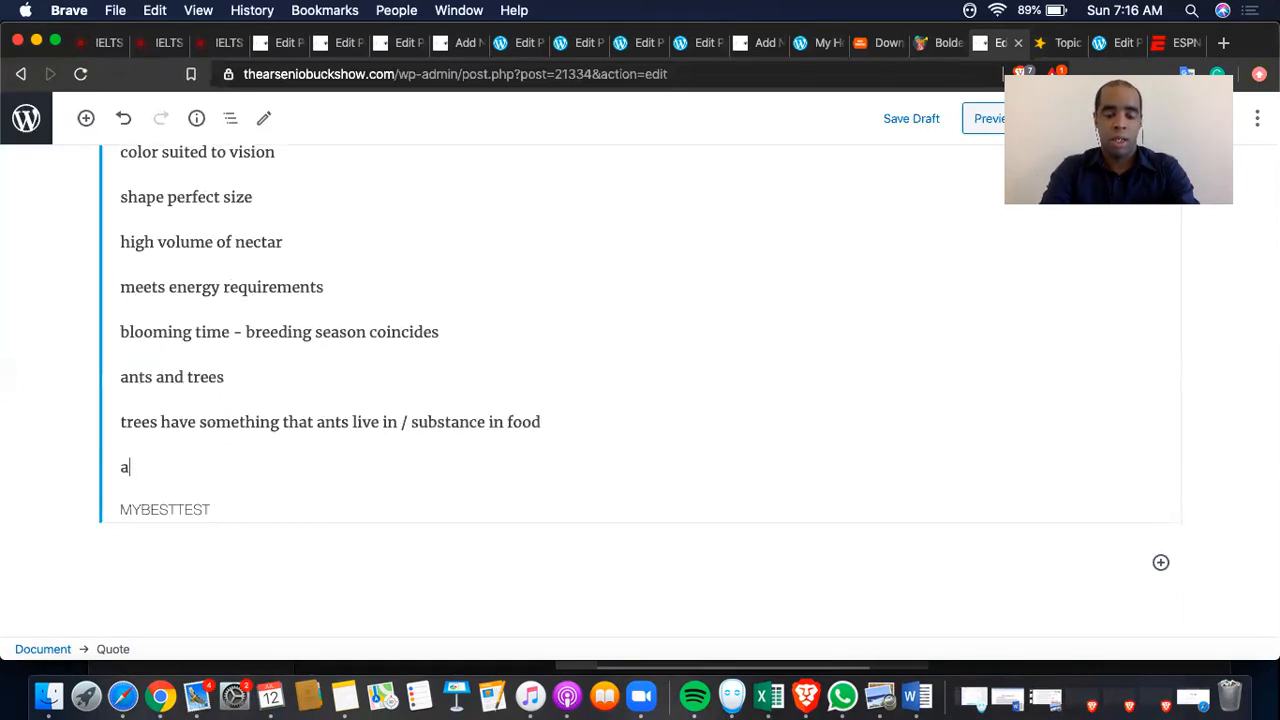
{"action": "type", "text": "nts attack plant-"}
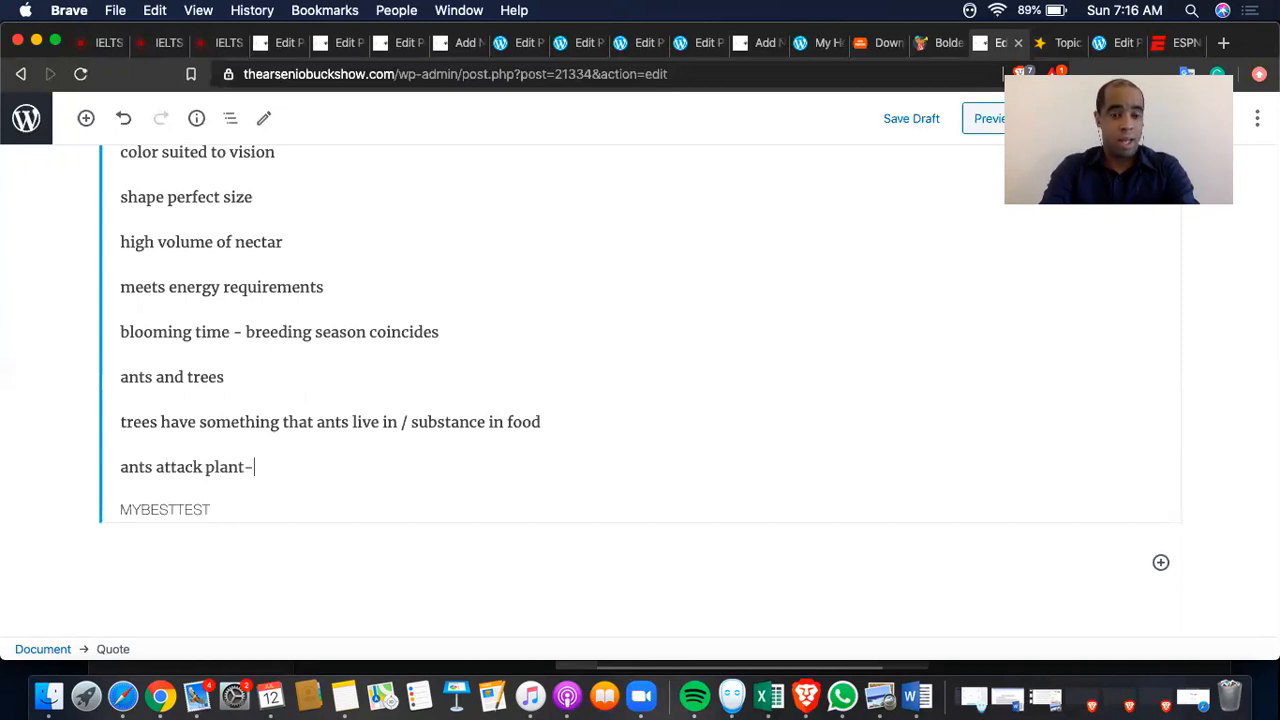
{"action": "type", "text": "eating"}
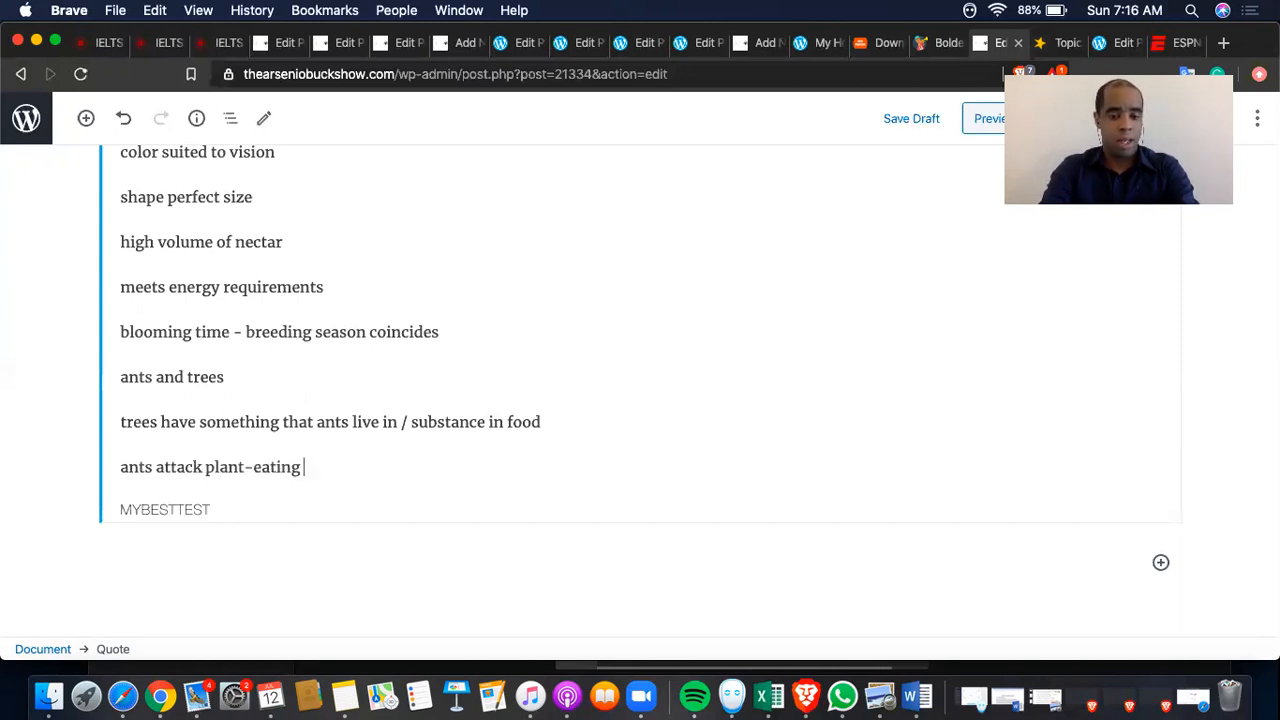
{"action": "type", "text": "insects"}
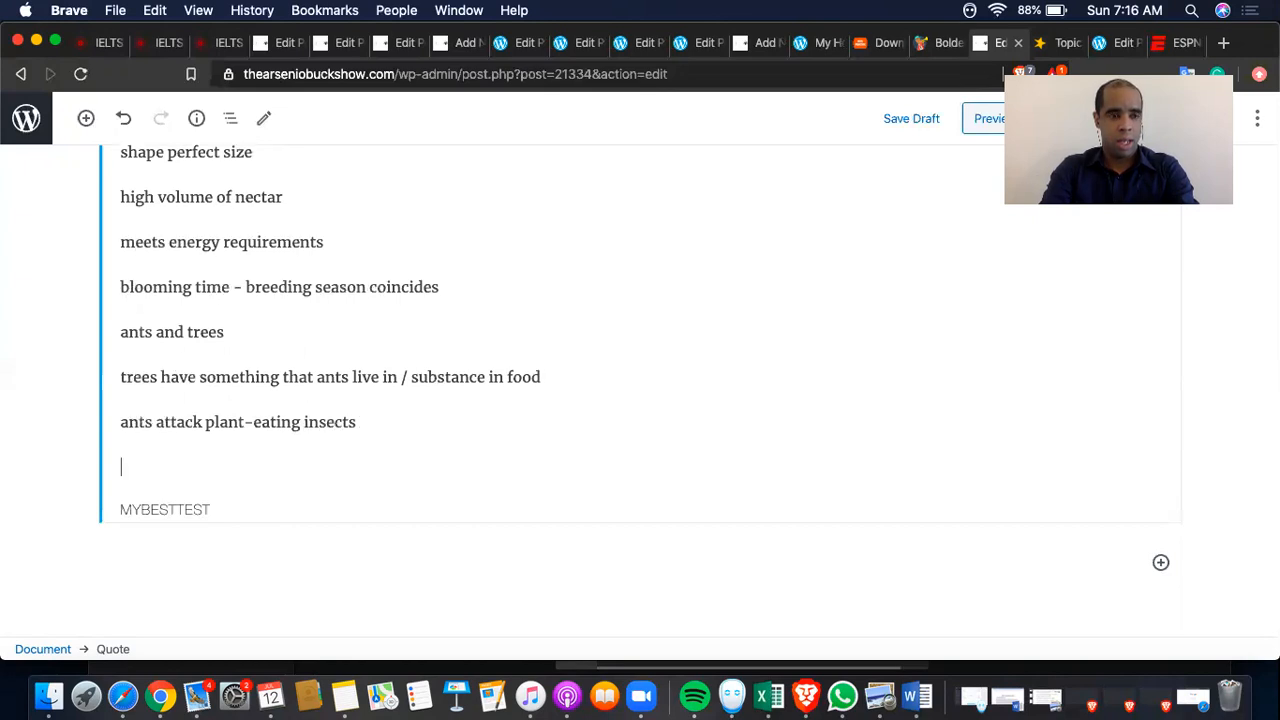
{"action": "type", "text": "two species"}
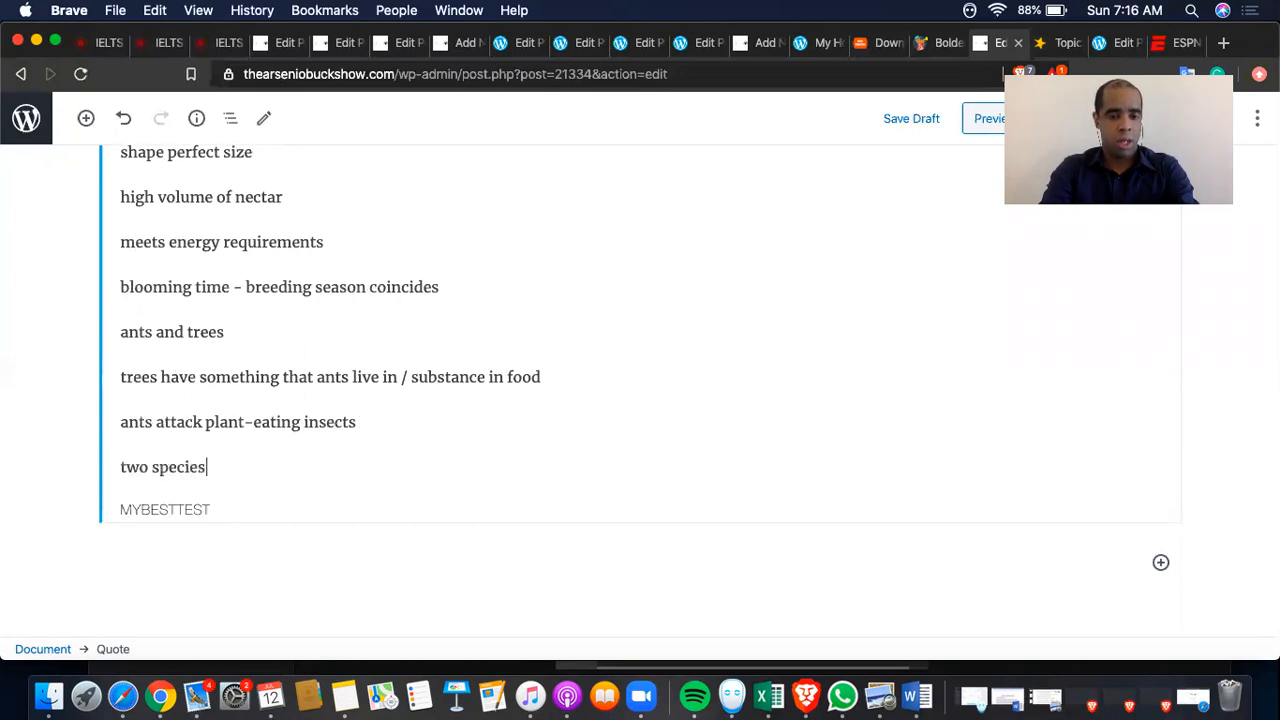
{"action": "type", "text": "rely on one"}
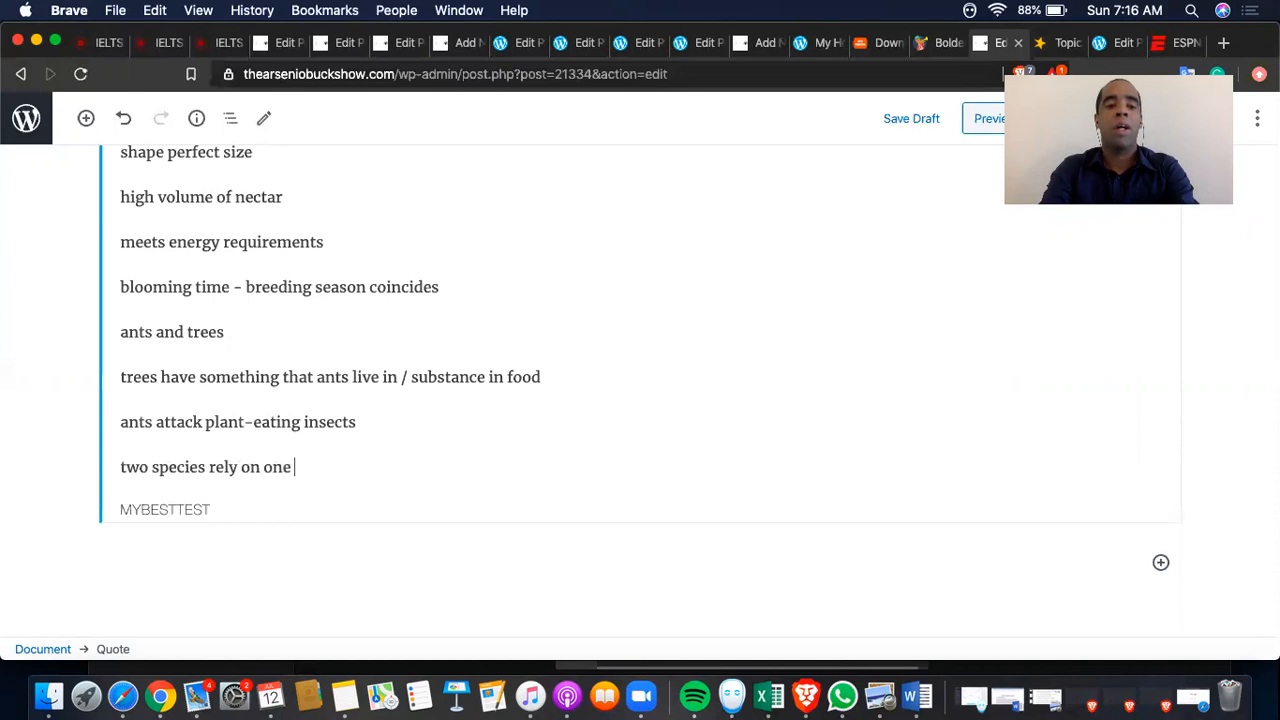
{"action": "type", "text": "another for survival"}
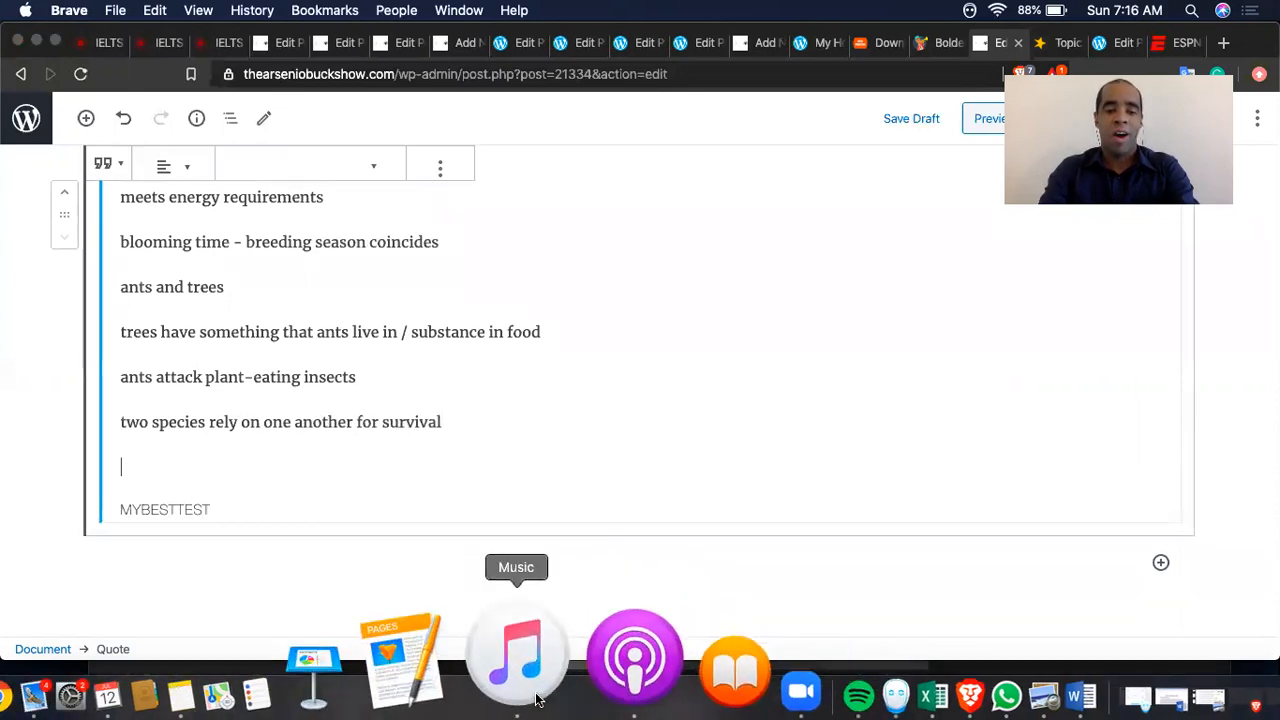
Step: Launch Music from the Dock to show its mini player beside the editor
{"action": "left_click", "coordinate": [516, 655]}
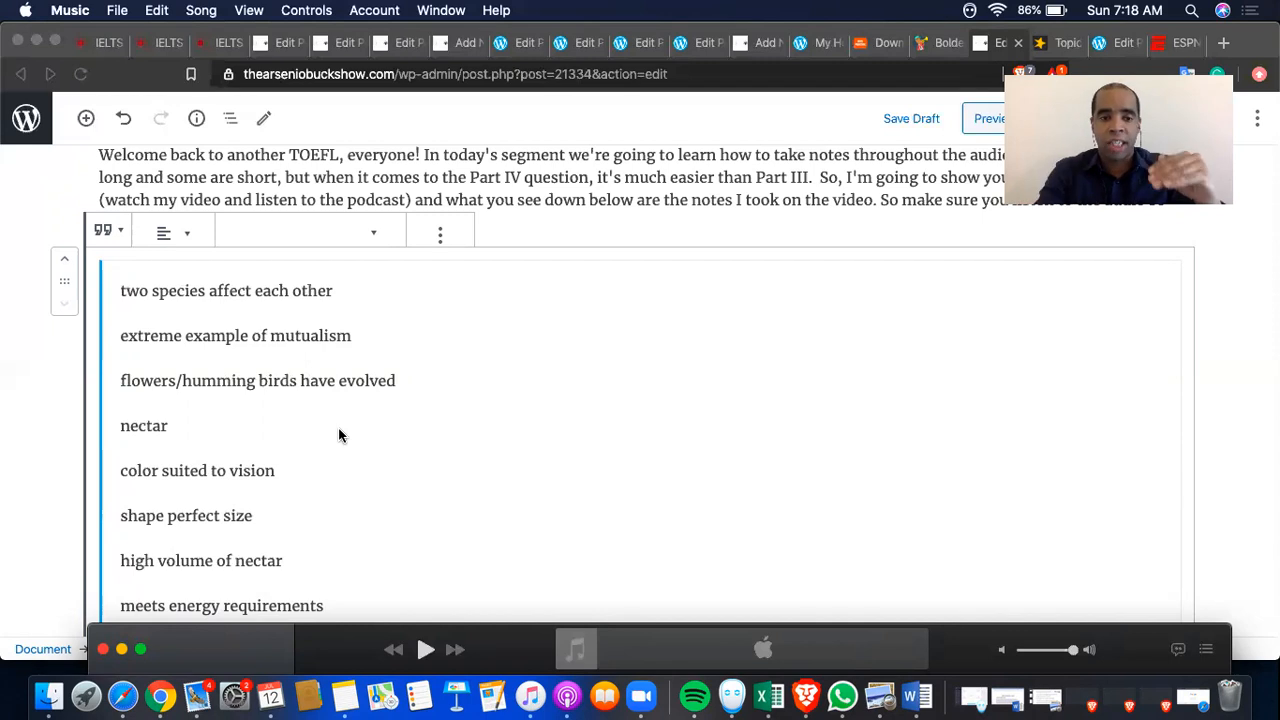
{"action": "scroll", "scroll_direction": "down", "scroll_amount": 3}
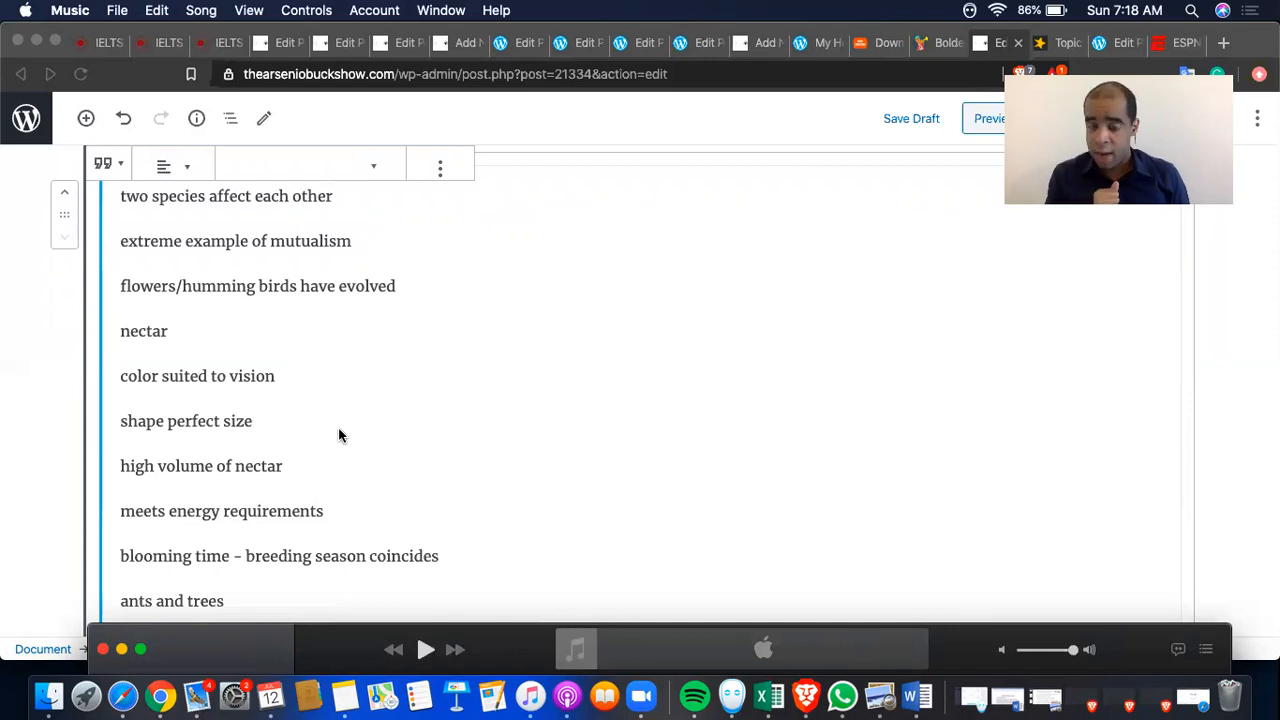
{"action": "scroll", "scroll_direction": "down", "scroll_amount": 3}
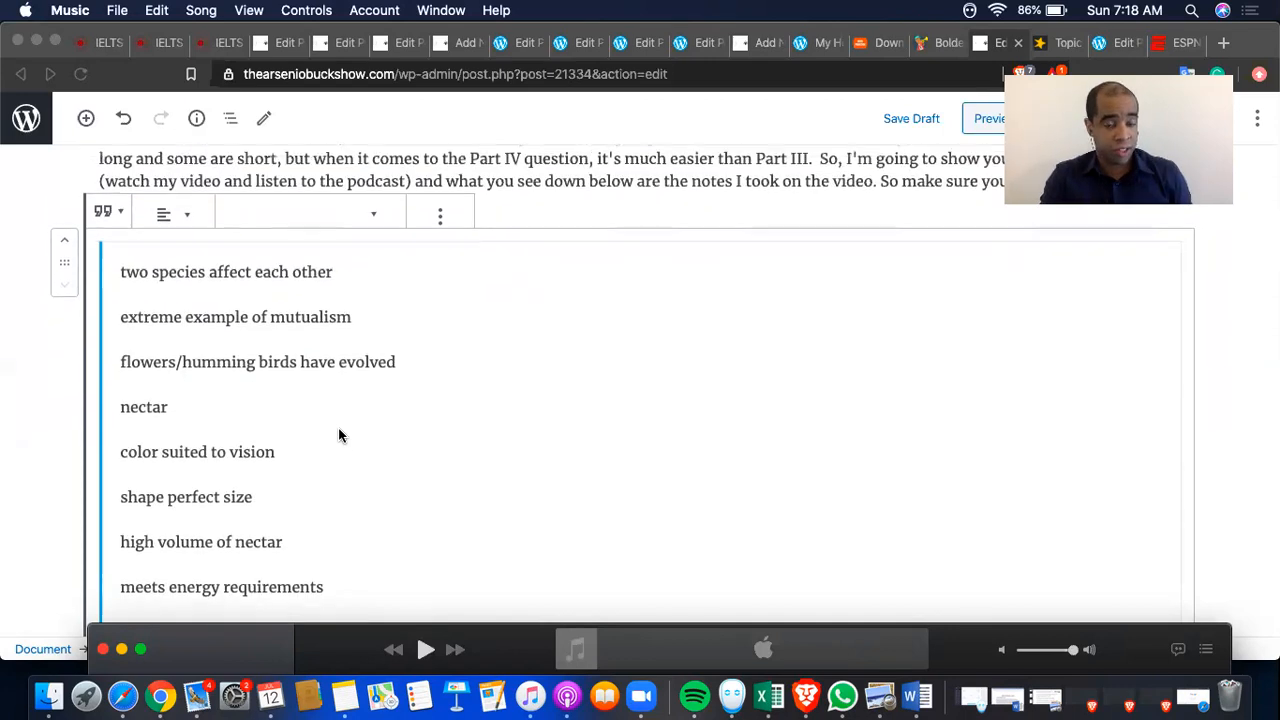
{"action": "scroll", "scroll_direction": "down", "scroll_amount": 3}
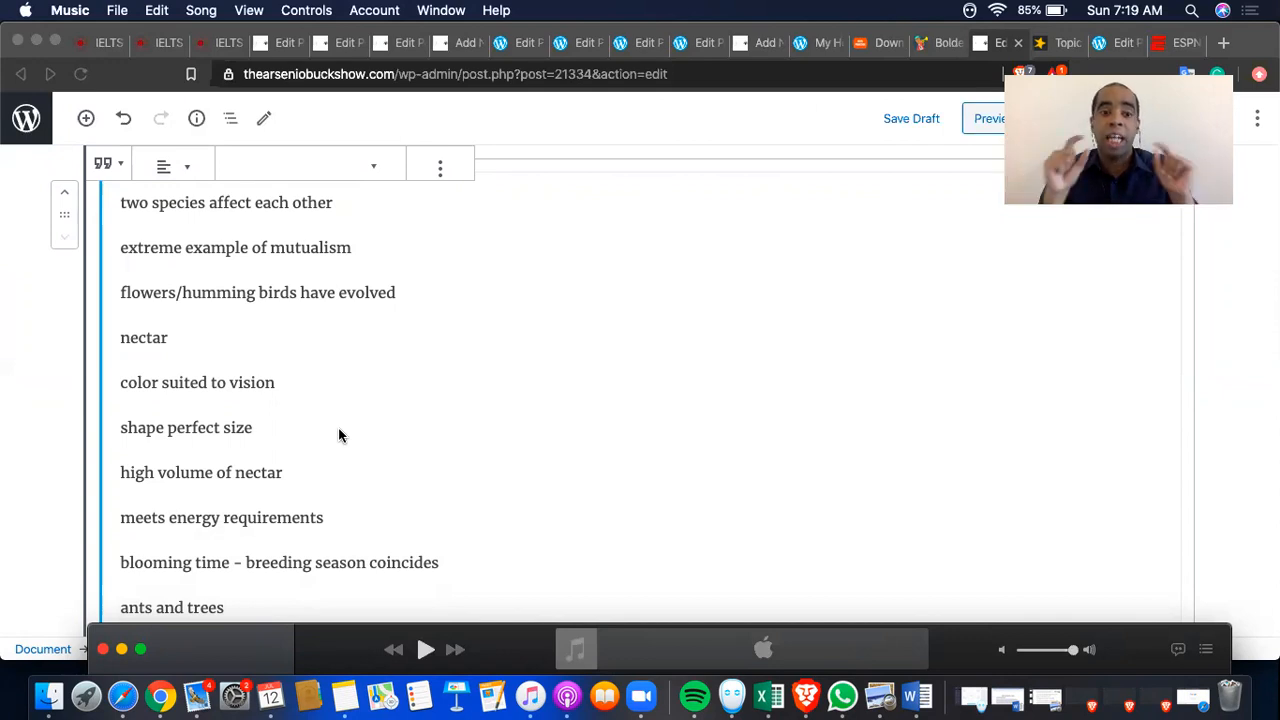
{"action": "mouse_move", "coordinate": [128, 373]}
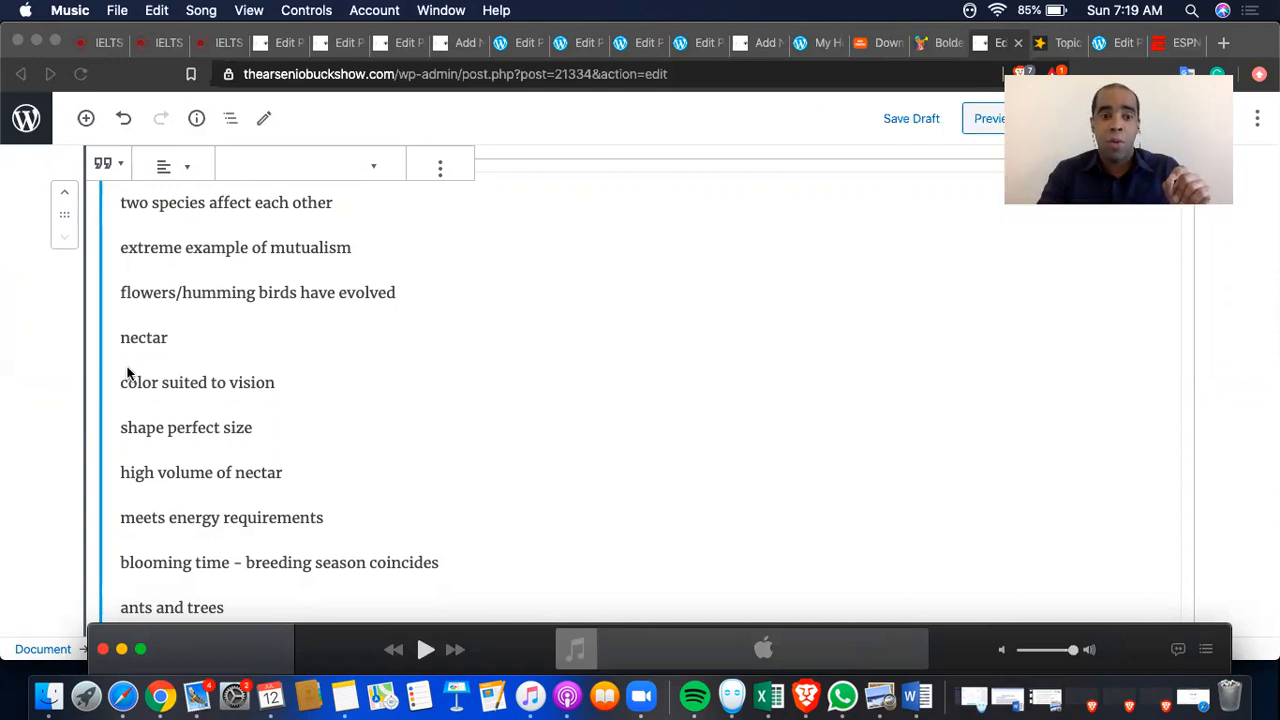
{"action": "mouse_move", "coordinate": [124, 388]}
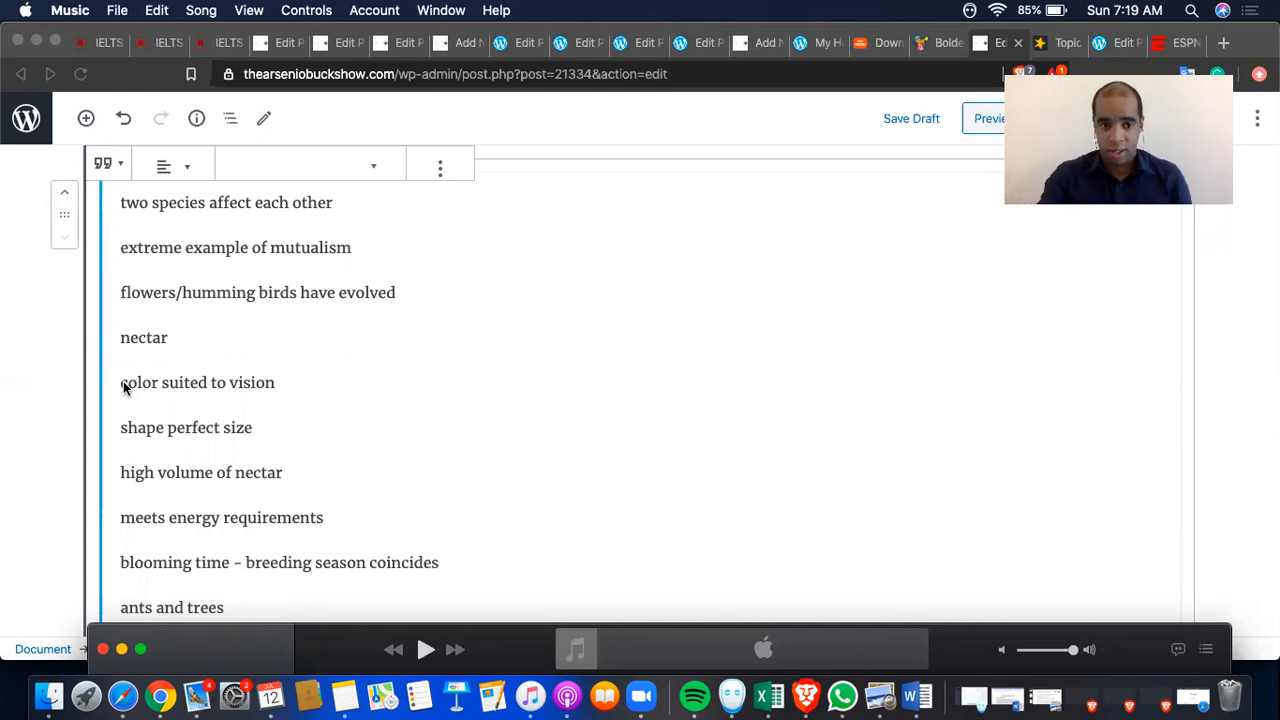
{"action": "scroll", "scroll_direction": "down", "scroll_amount": 3}
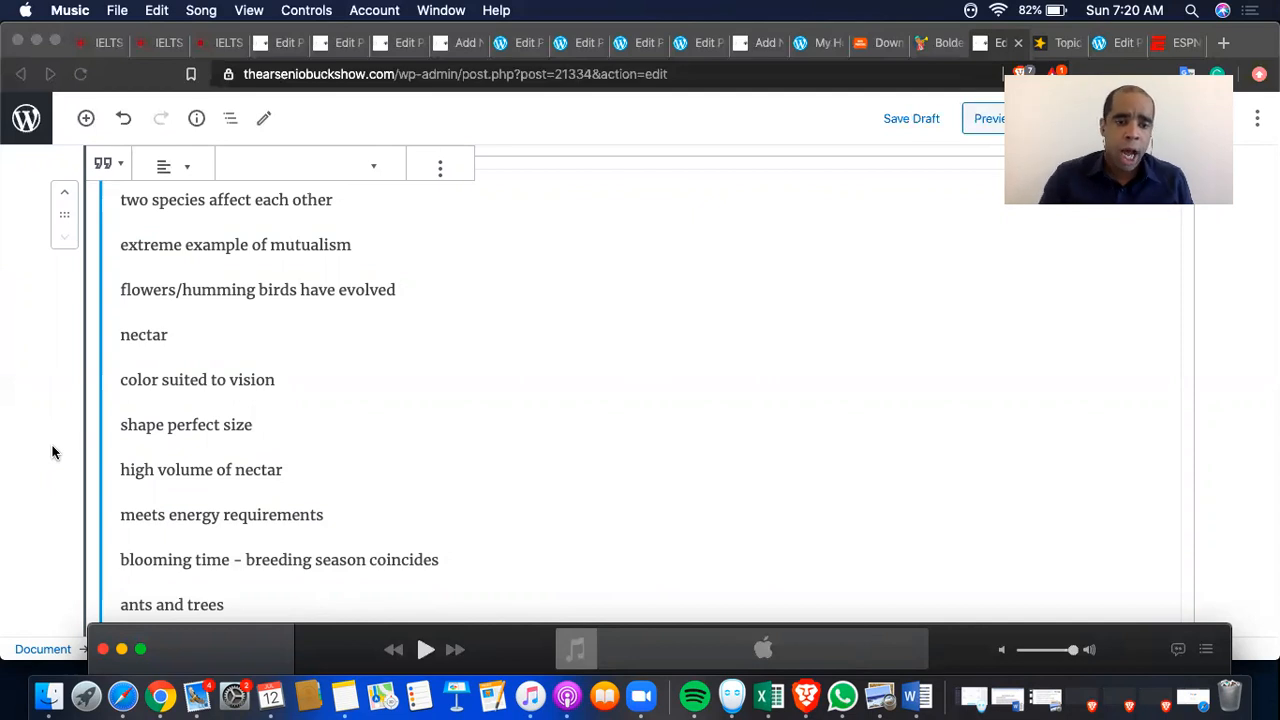
{"action": "scroll", "scroll_direction": "down", "scroll_amount": 3}
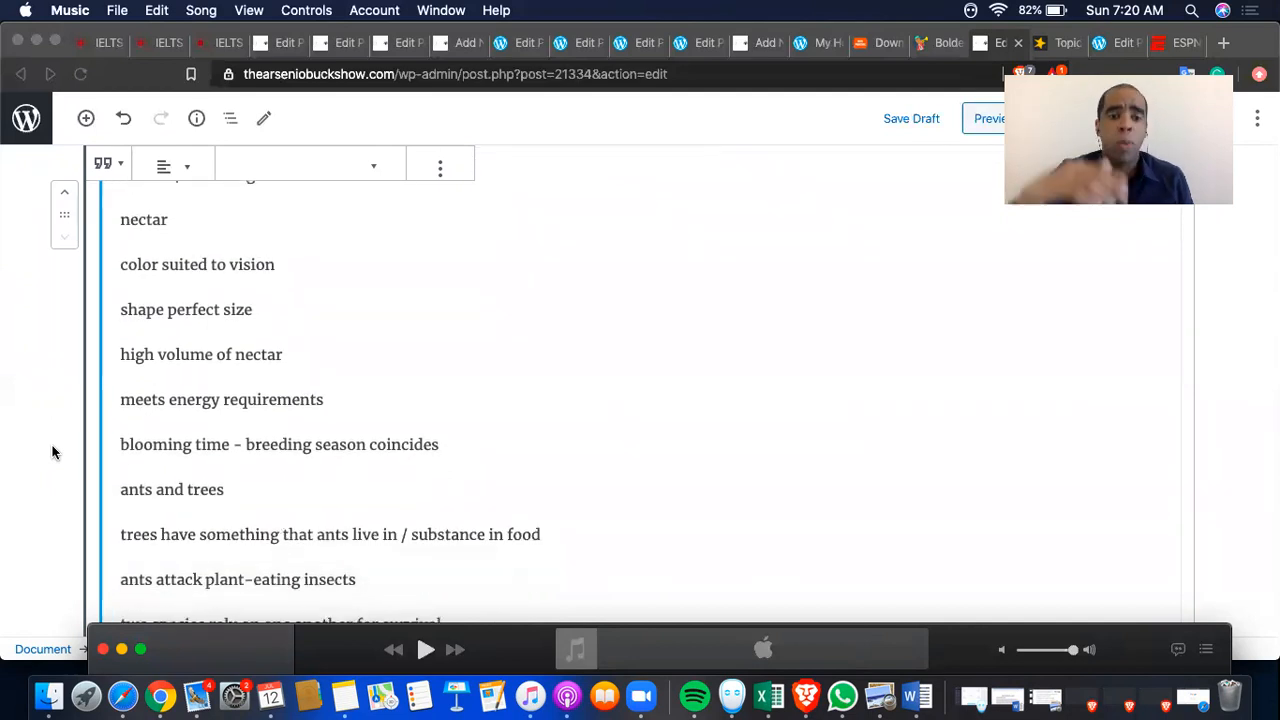
{"action": "scroll", "scroll_direction": "down", "scroll_amount": 3}
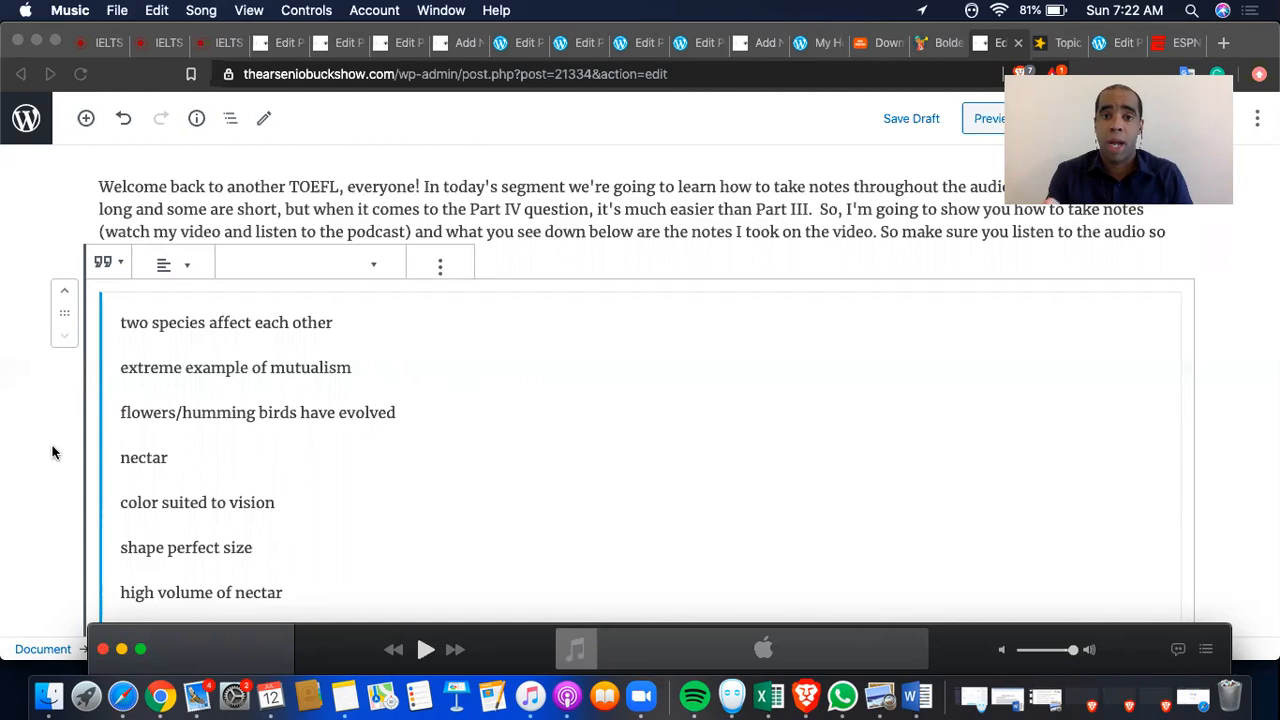
{"action": "mouse_move", "coordinate": [752, 37]}
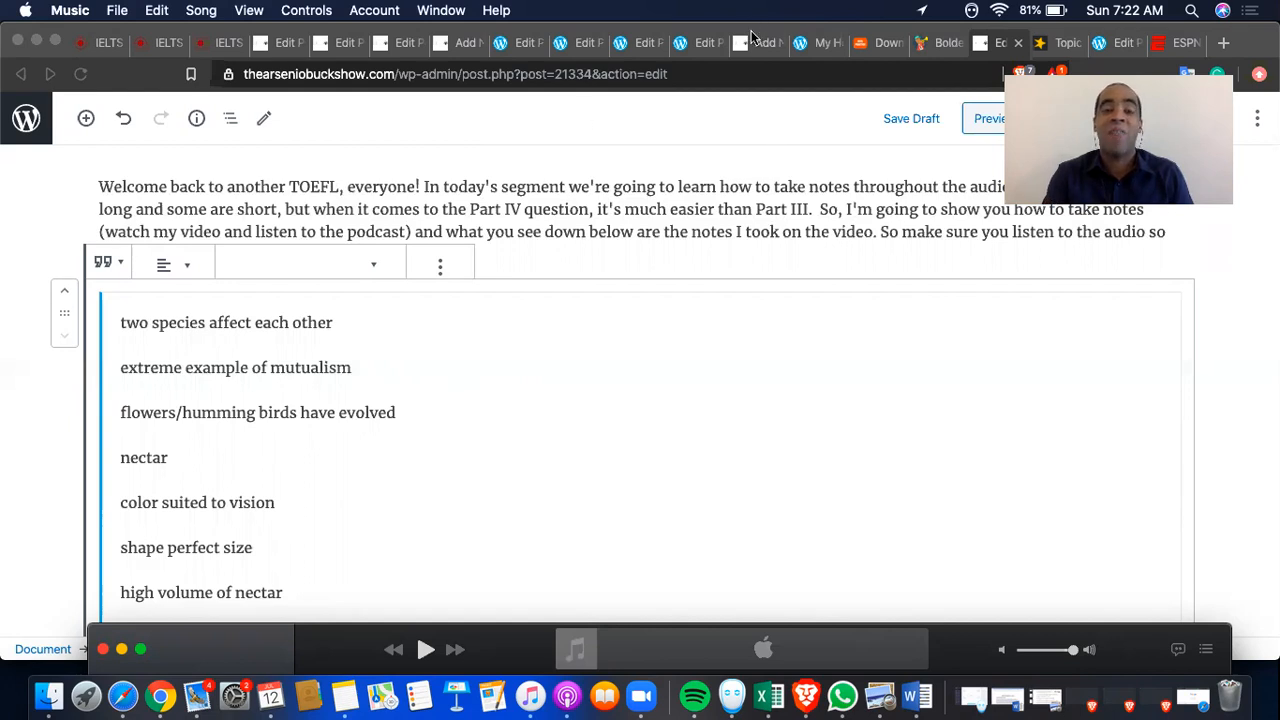